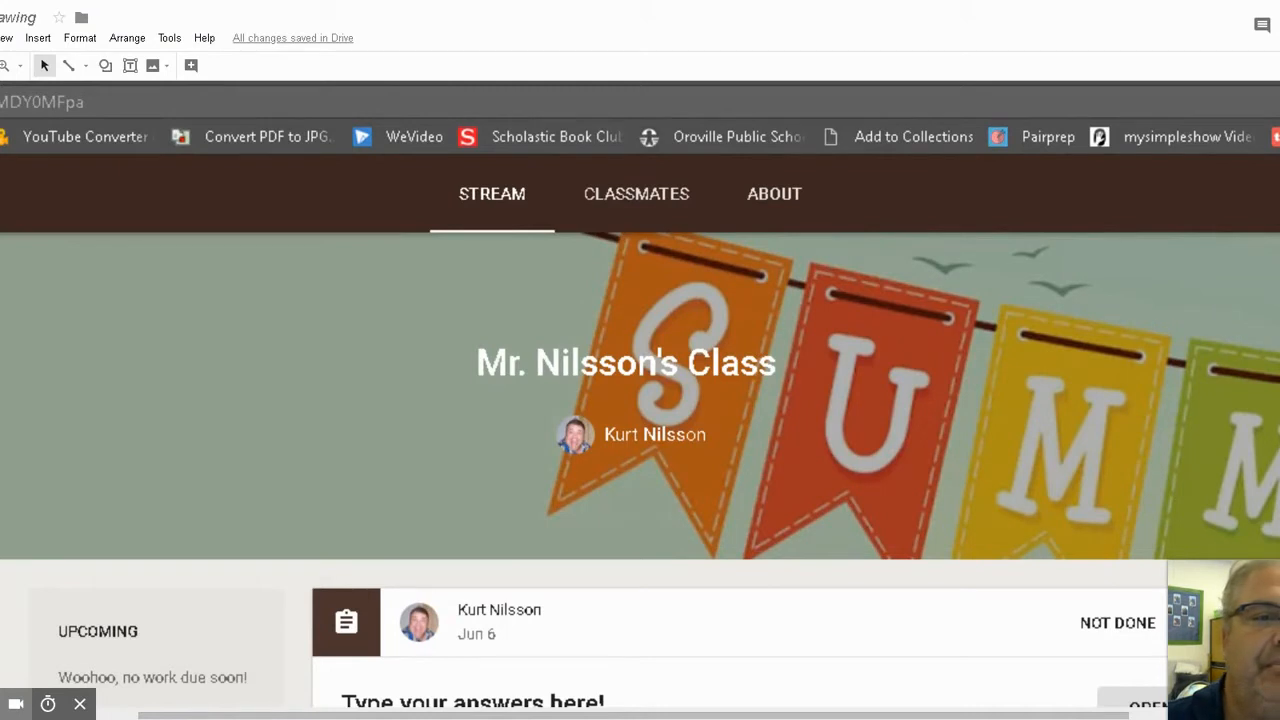
mouse_move(510, 265)
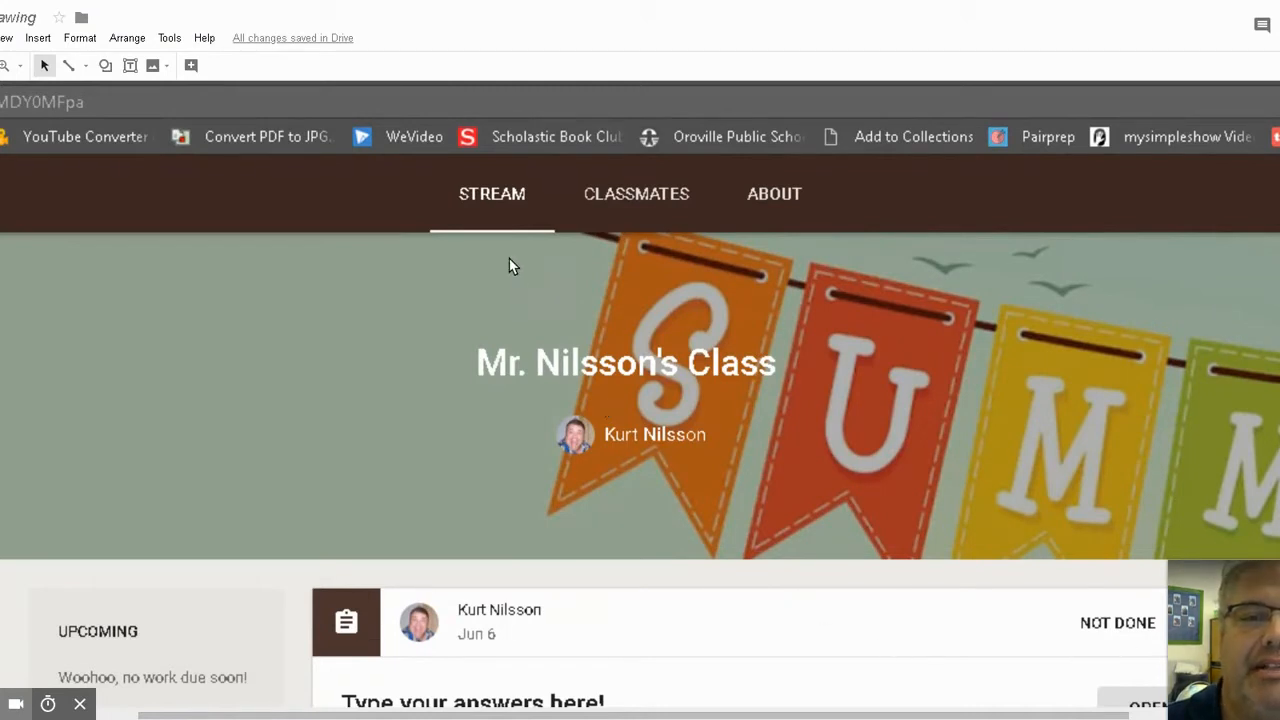
mouse_move(495, 178)
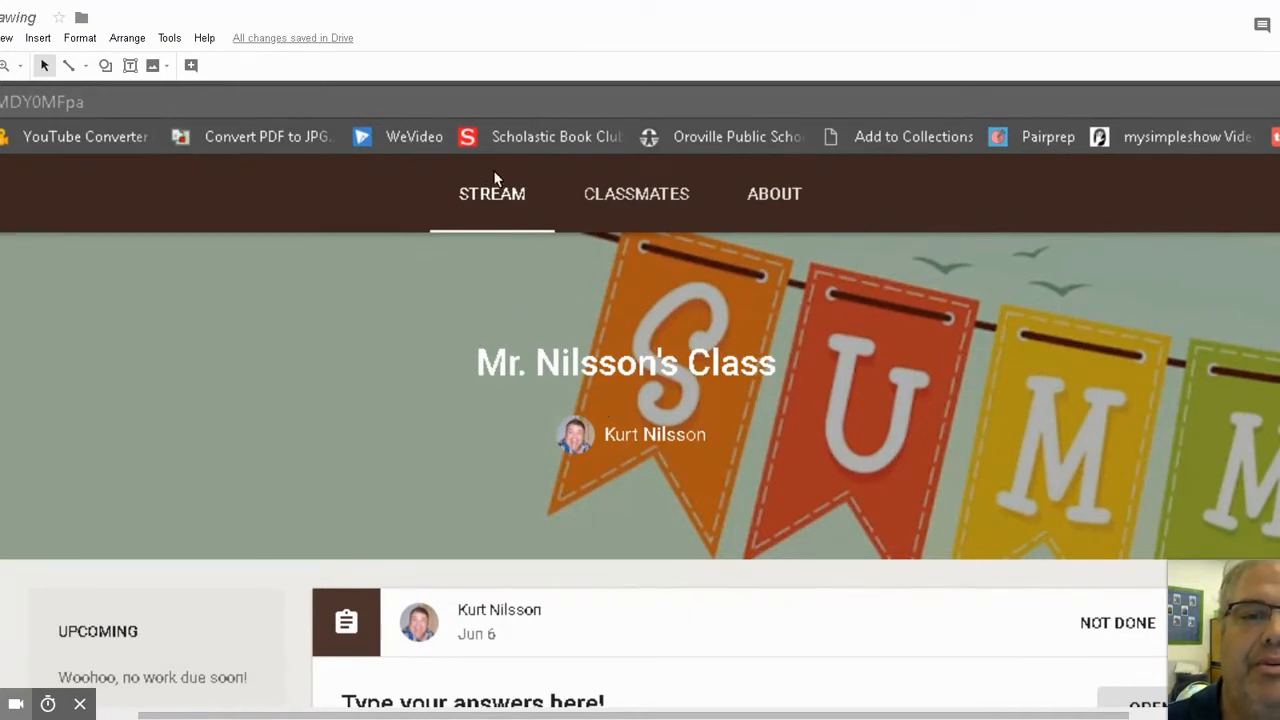
mouse_move(510, 224)
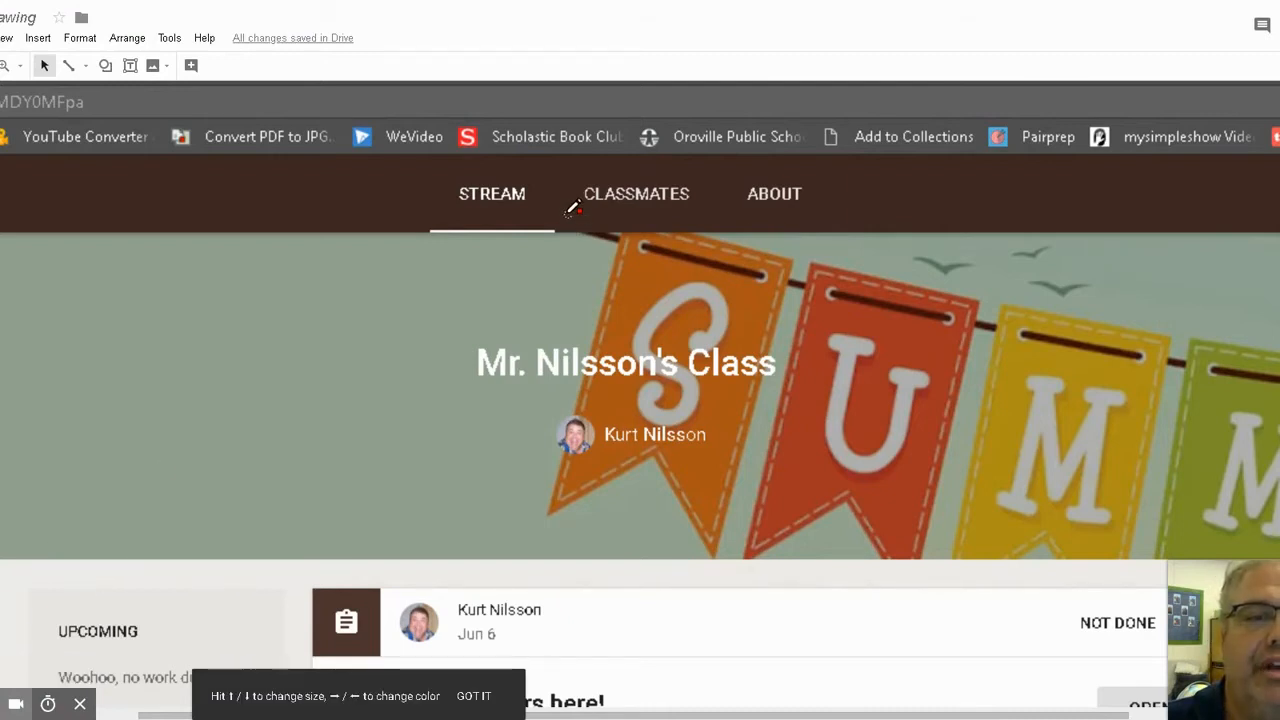
Open the About page of Mr. Nilsson's Class, listing class details and math resource videos.
drag(530, 165, 470, 225)
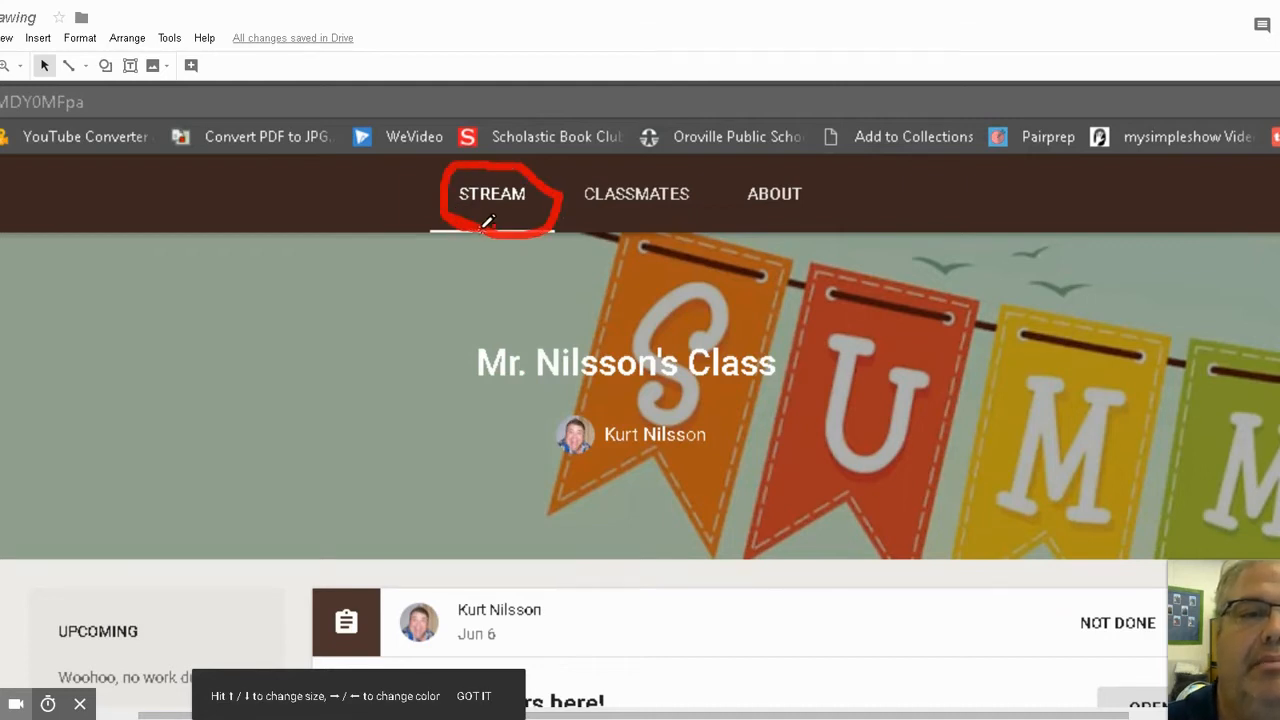
mouse_move(782, 218)
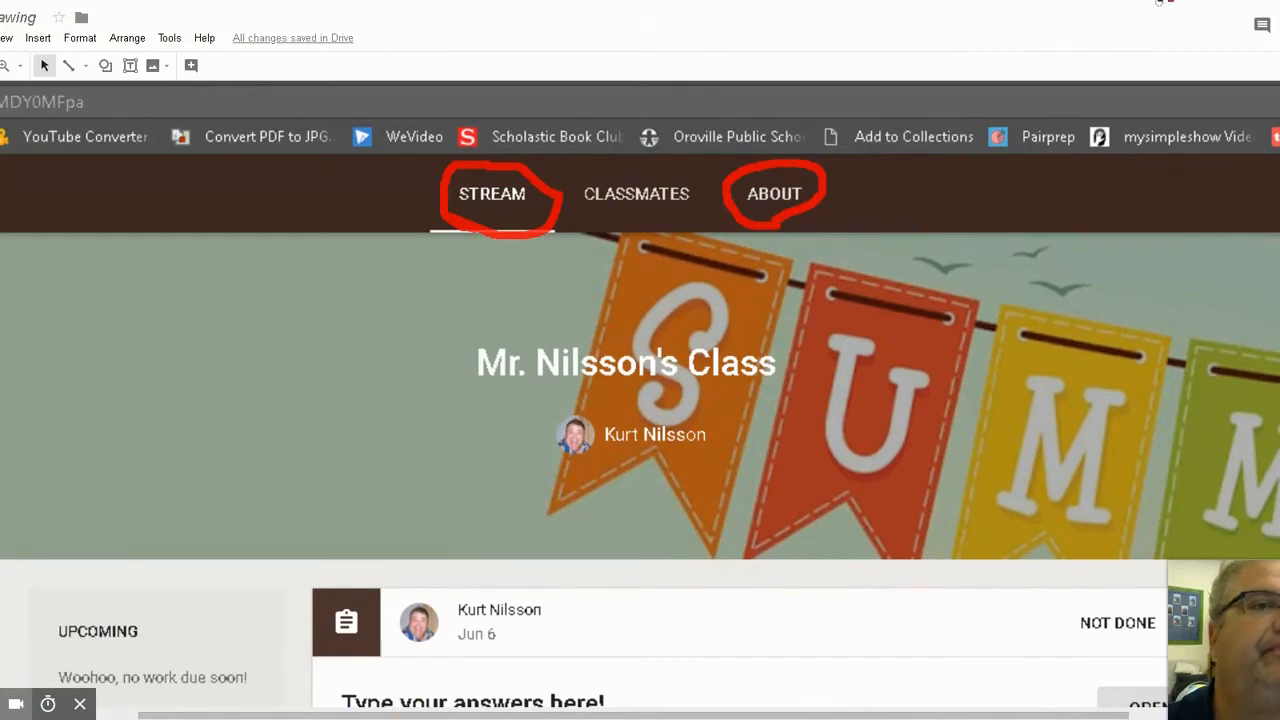
click(774, 193)
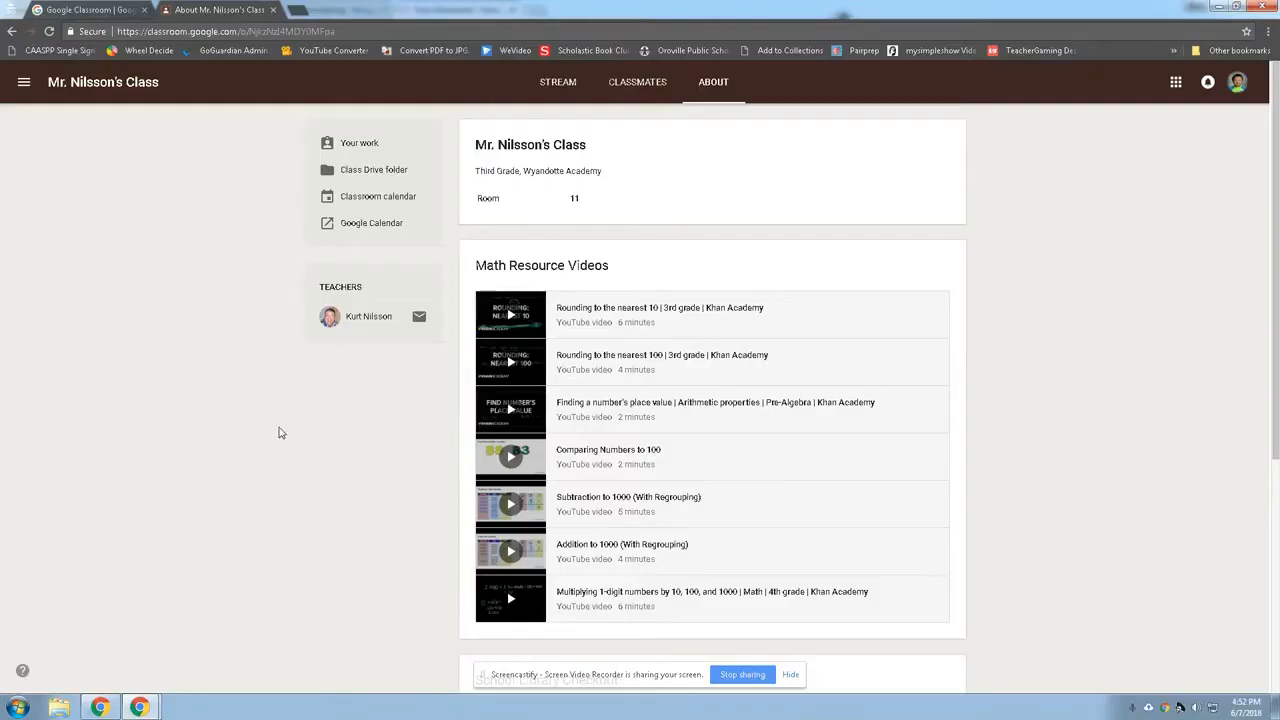
mouse_move(730, 87)
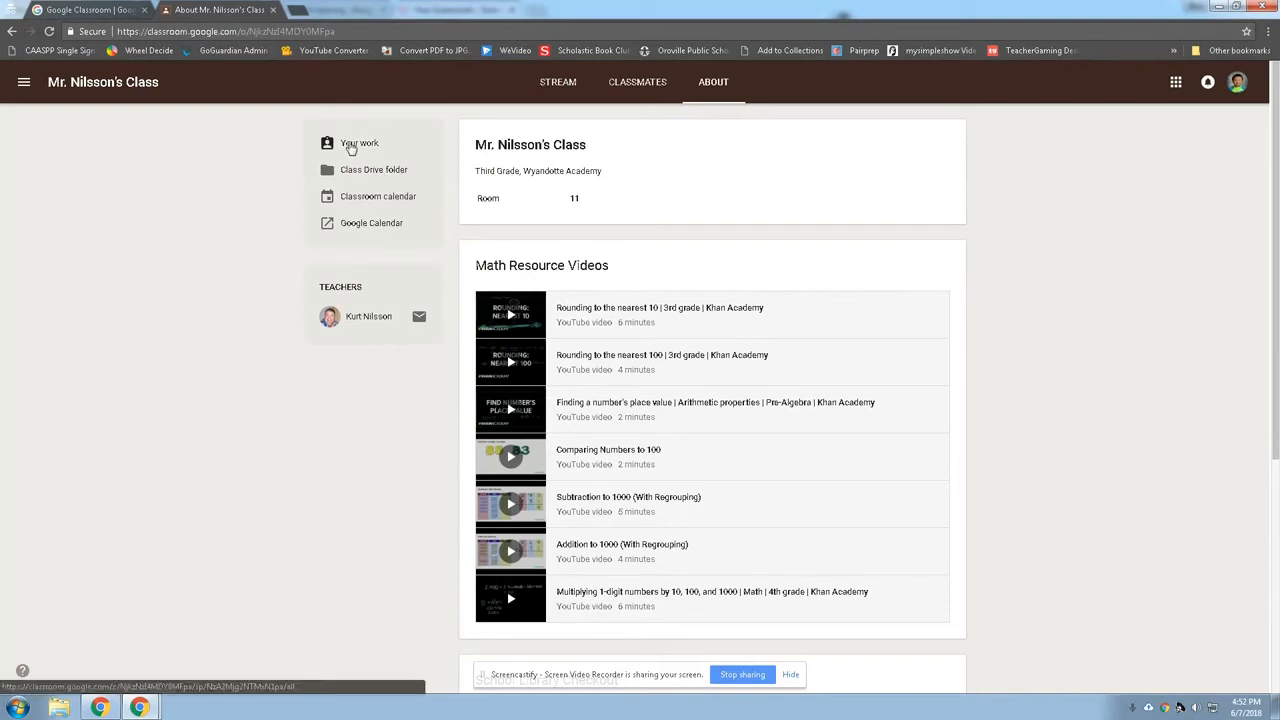
mouse_move(370, 137)
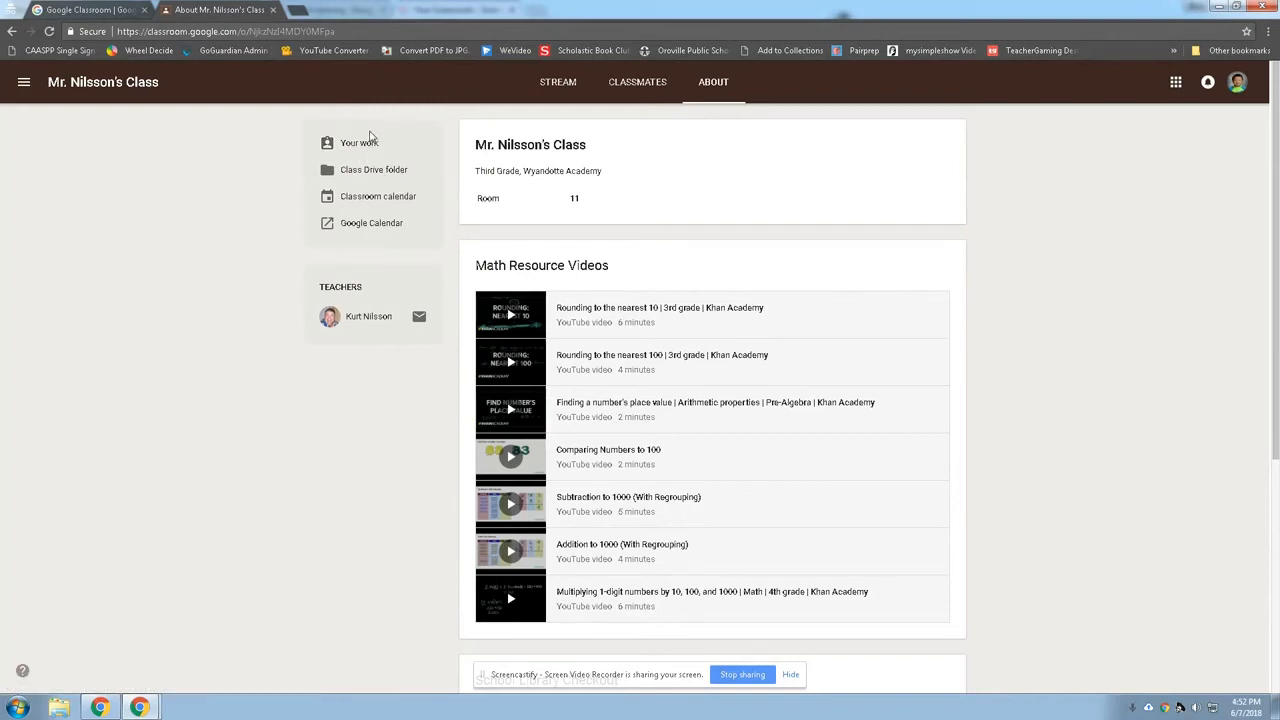
mouse_move(365, 202)
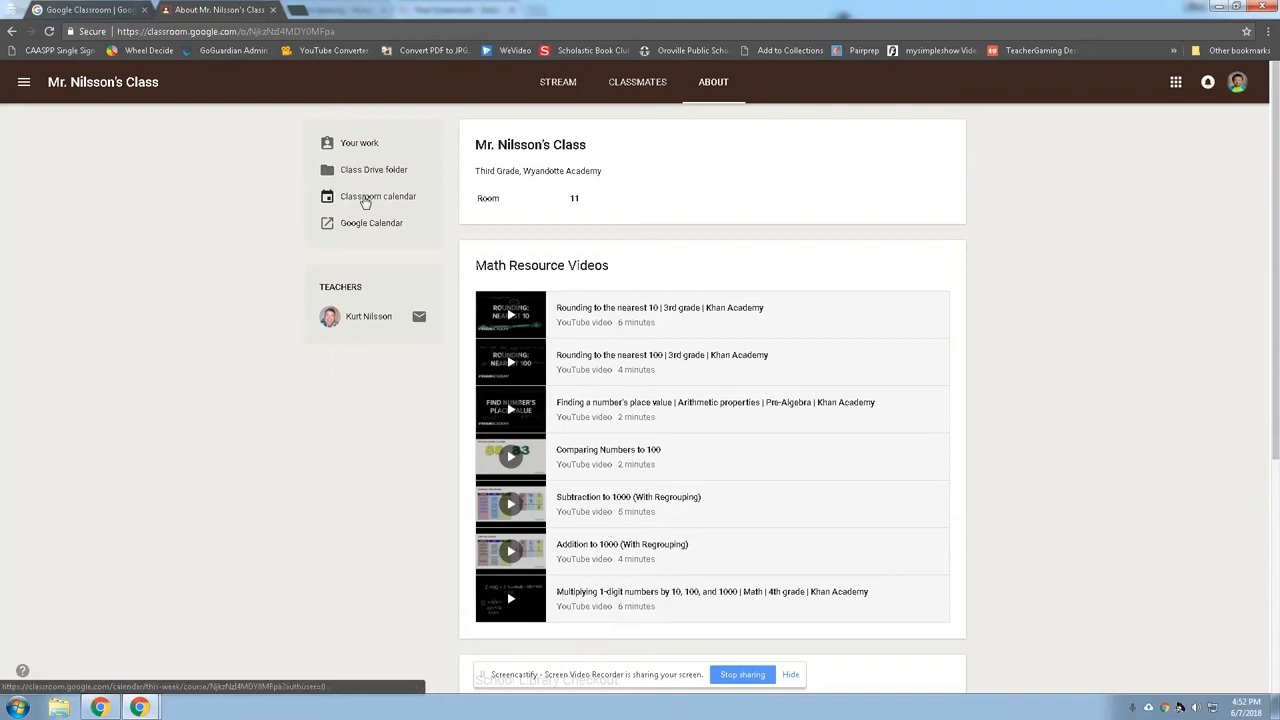
mouse_move(387, 318)
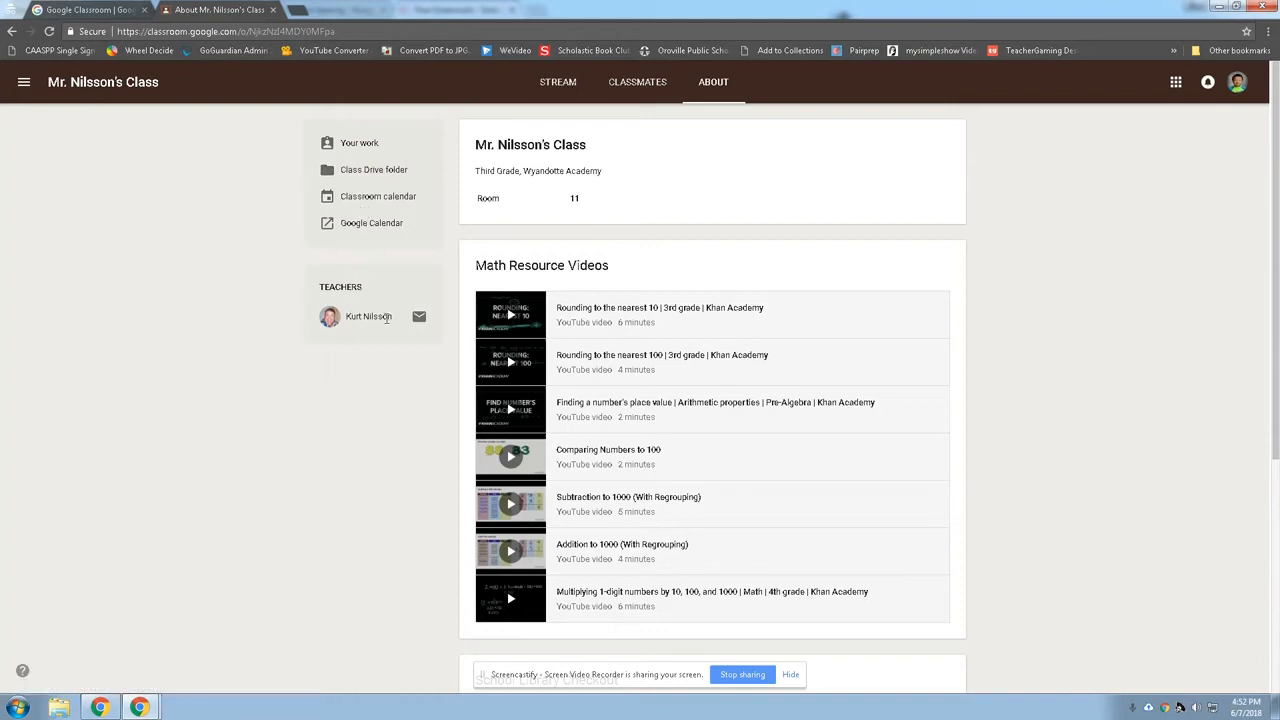
mouse_move(351, 331)
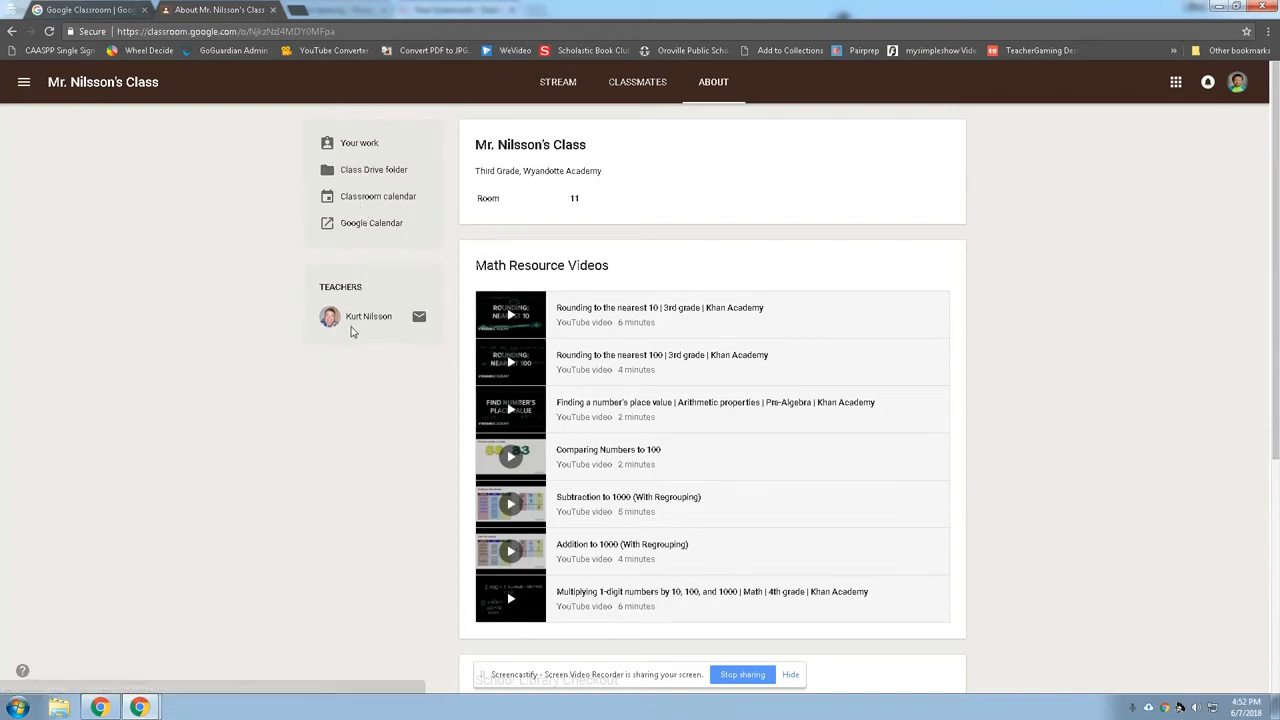
mouse_move(419, 317)
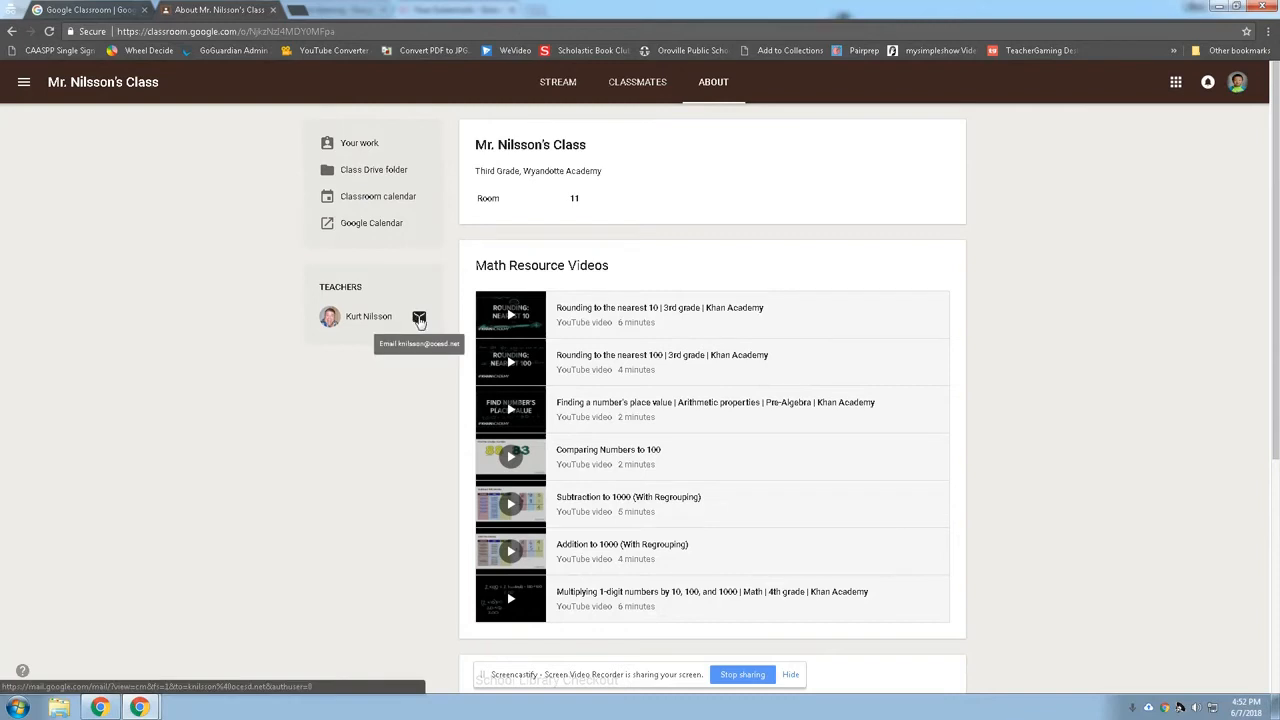
Email Mr. Nilsson with subject 'Hi Mr. Nilsson' and a first-day-of-summer-vacation body ending 'How are you?'.
click(419, 316)
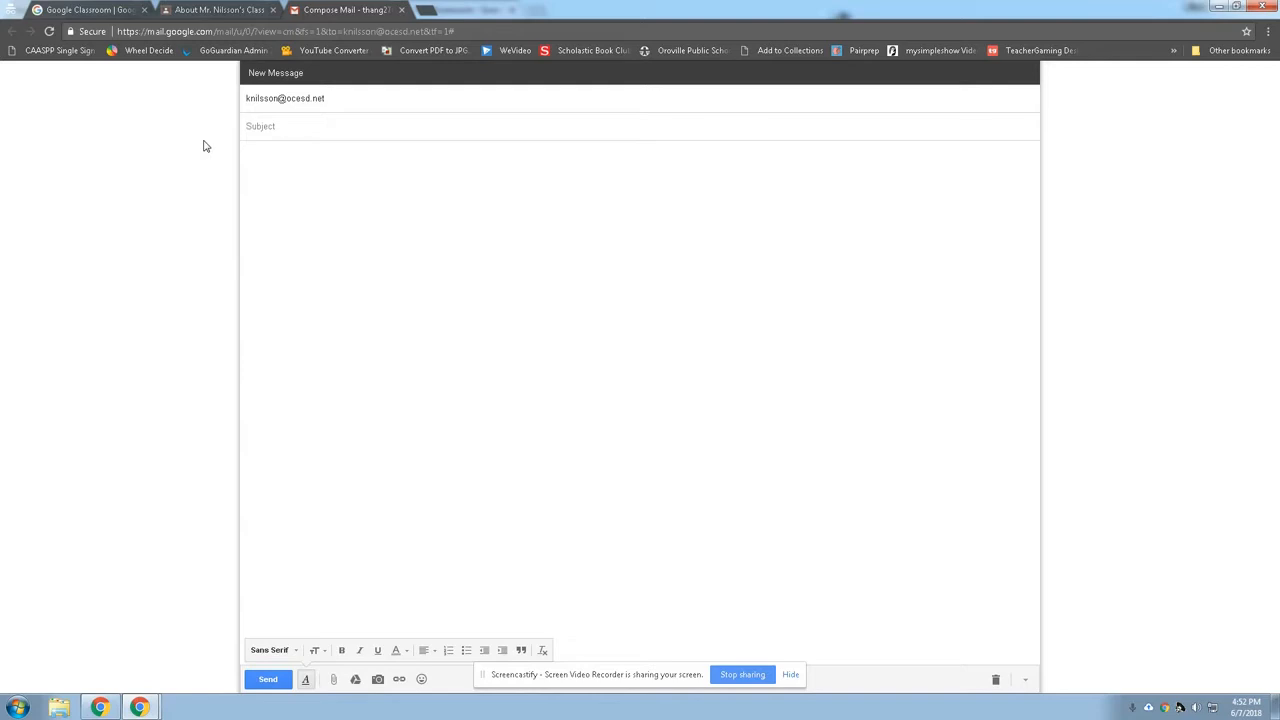
text(Hi Mr.)
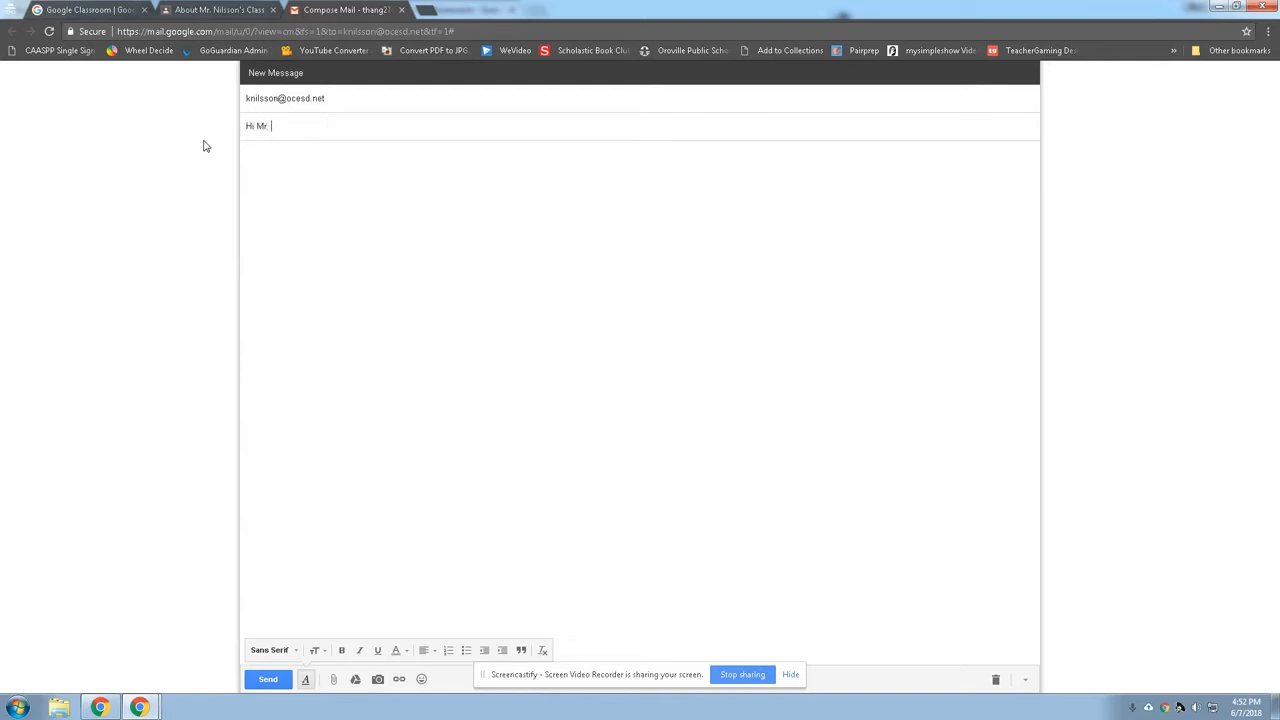
text(Nilsson)
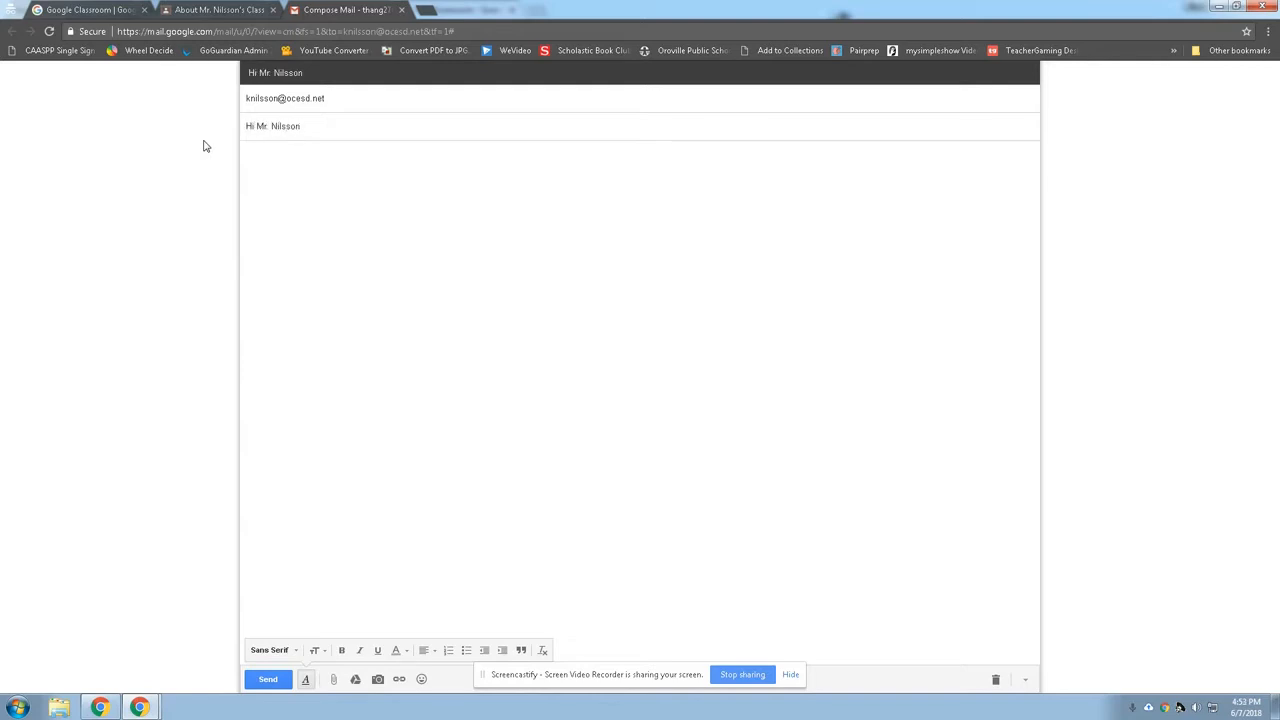
text(It is the first)
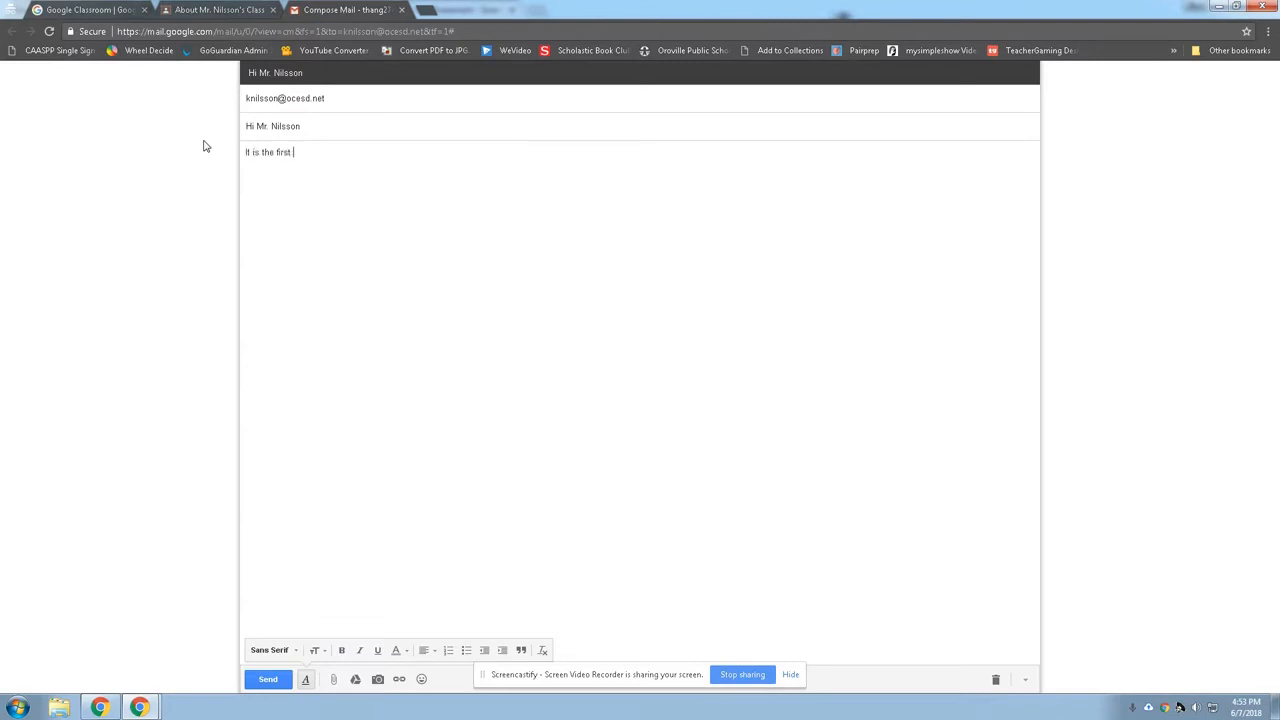
text(day of summer)
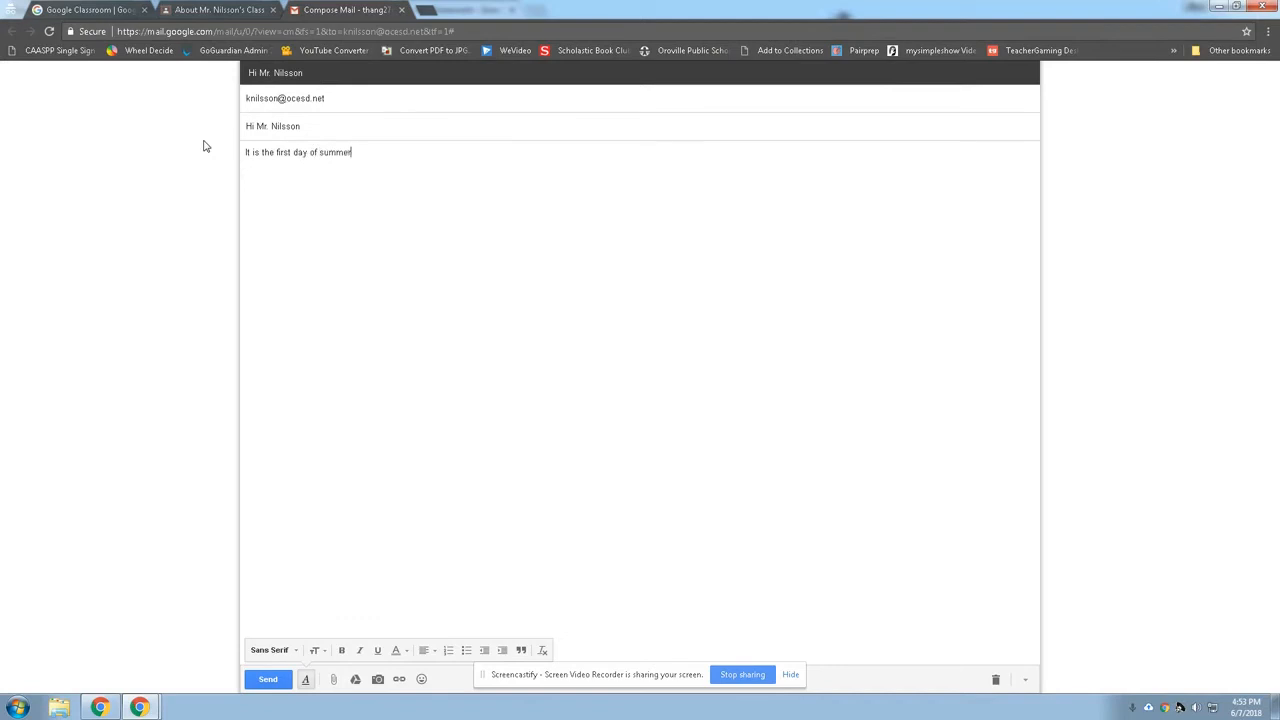
text(vacation.)
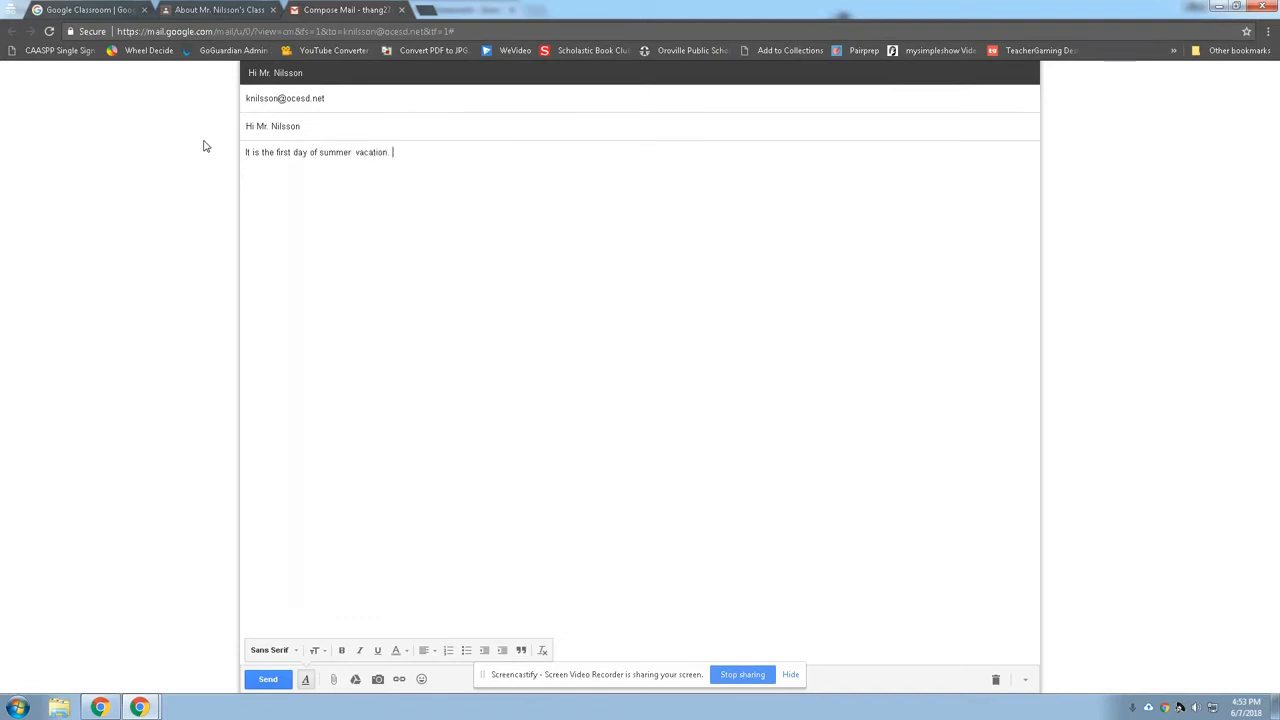
text(How are you)
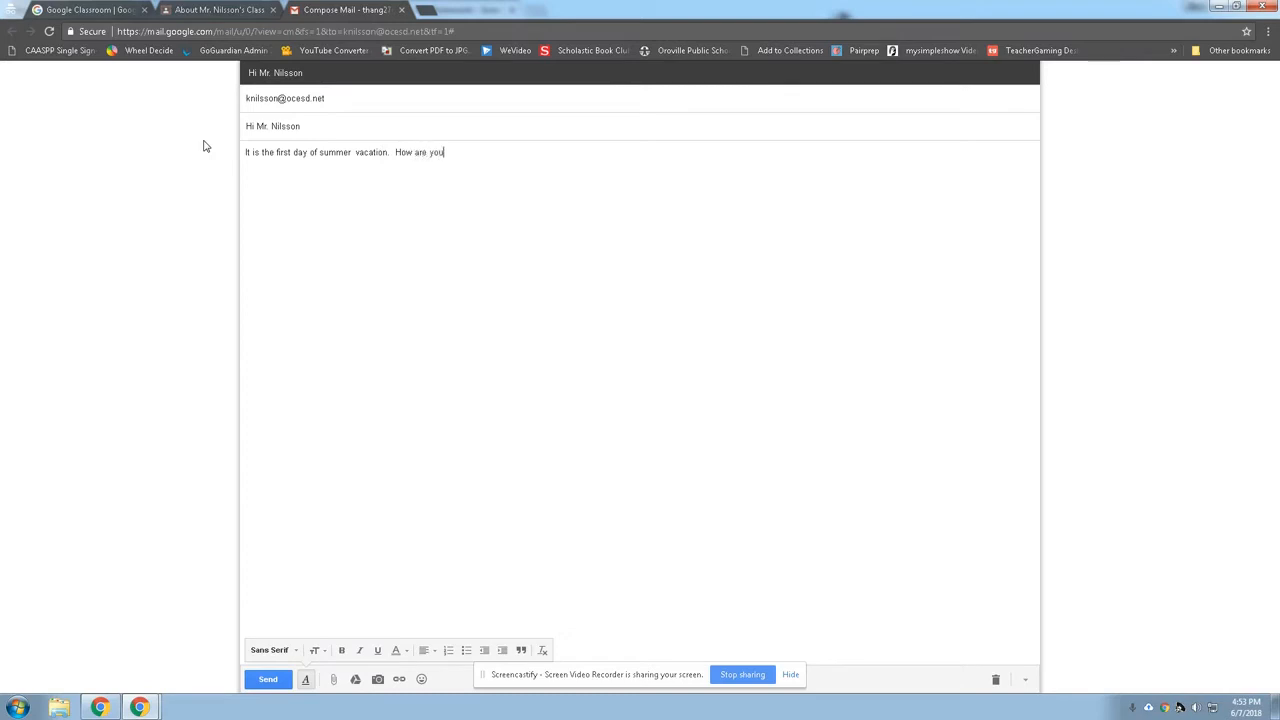
text(?)
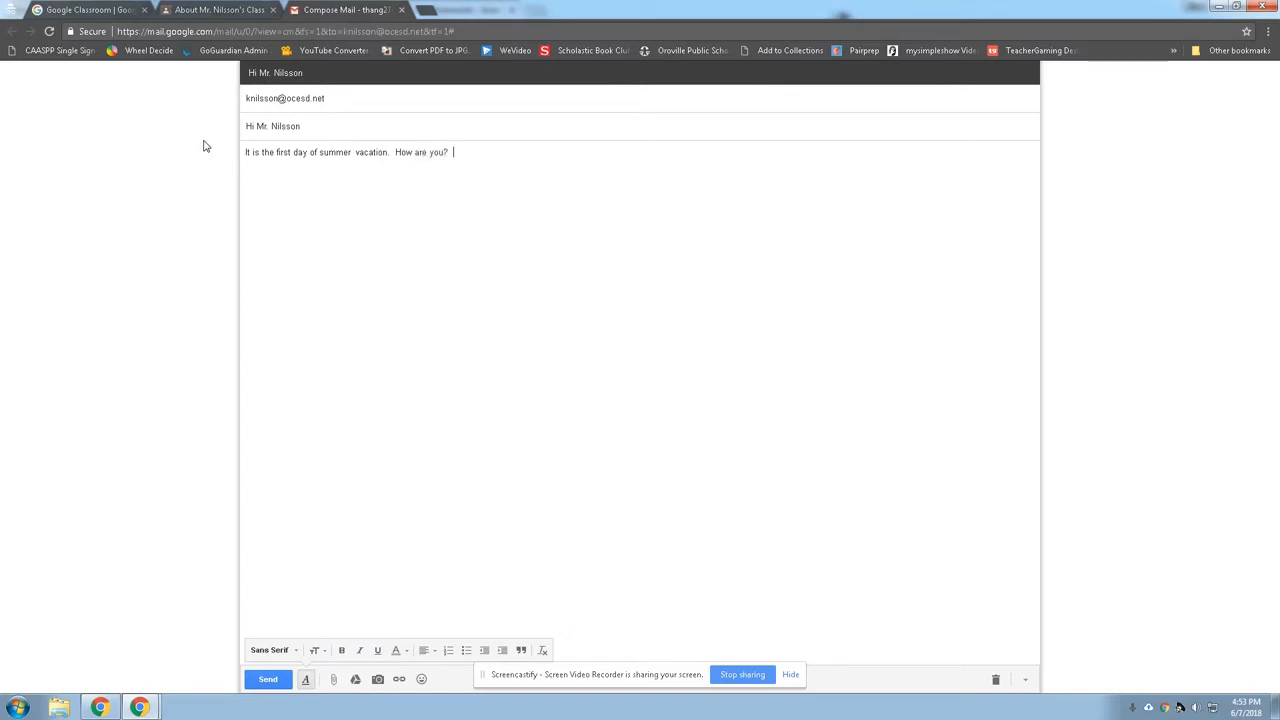
mouse_move(200, 466)
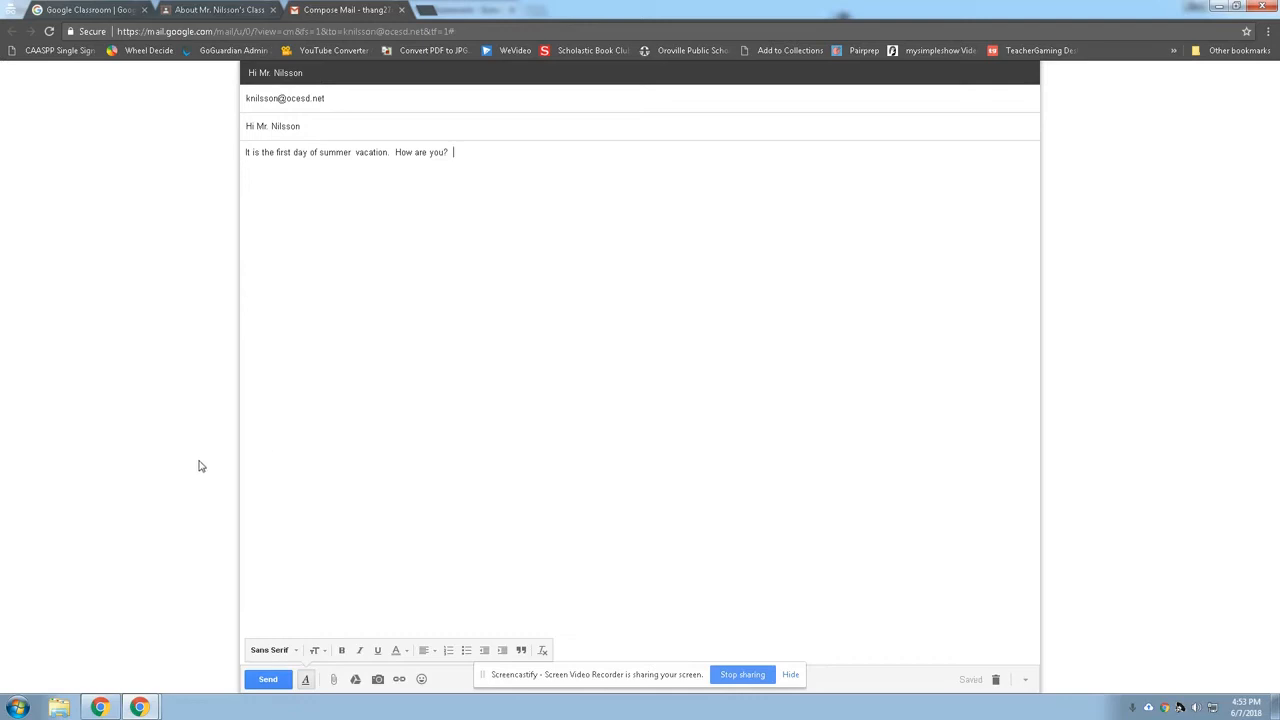
mouse_move(362, 573)
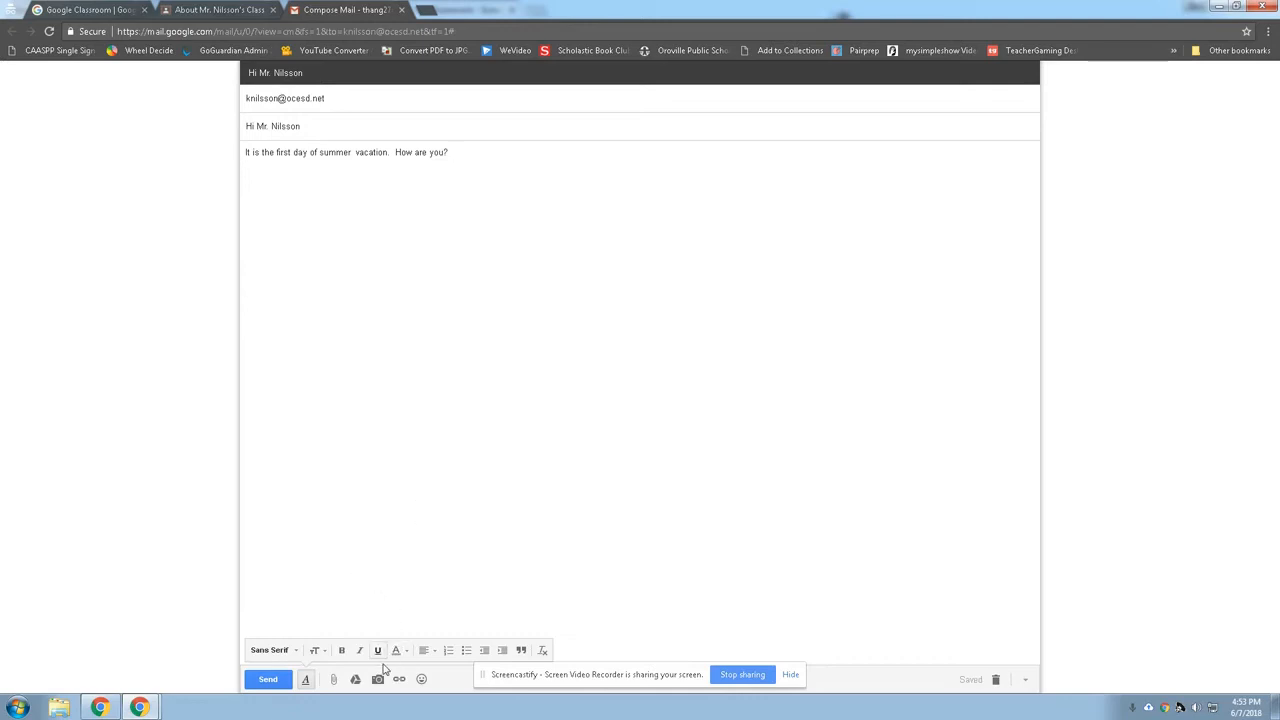
mouse_move(378, 679)
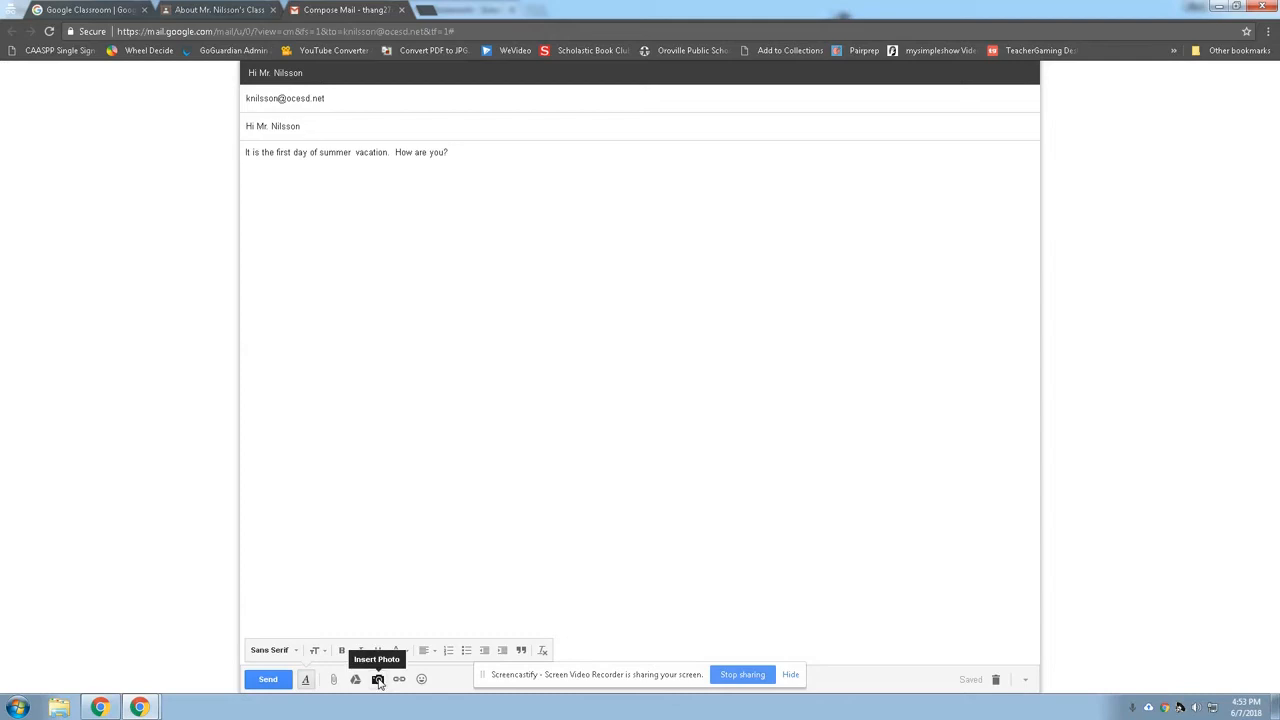
mouse_move(421, 680)
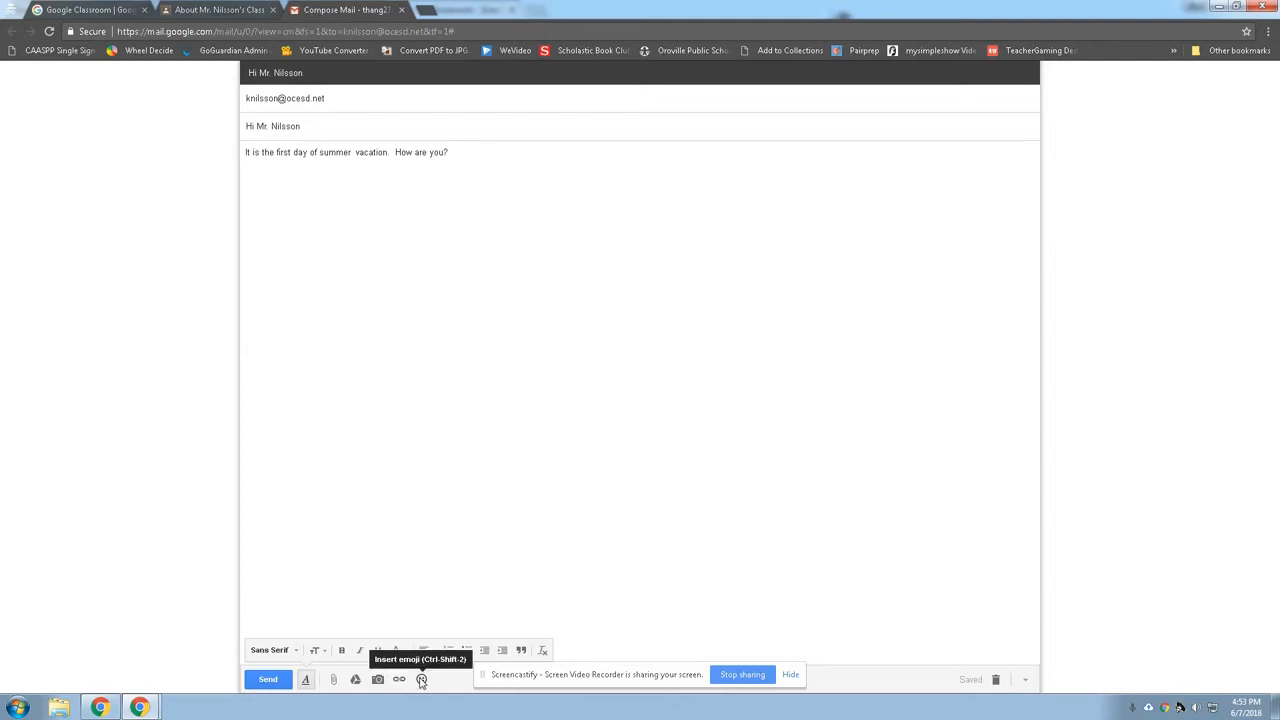
Insert a smiley face emoji after 'How are you?' in the message body.
click(421, 679)
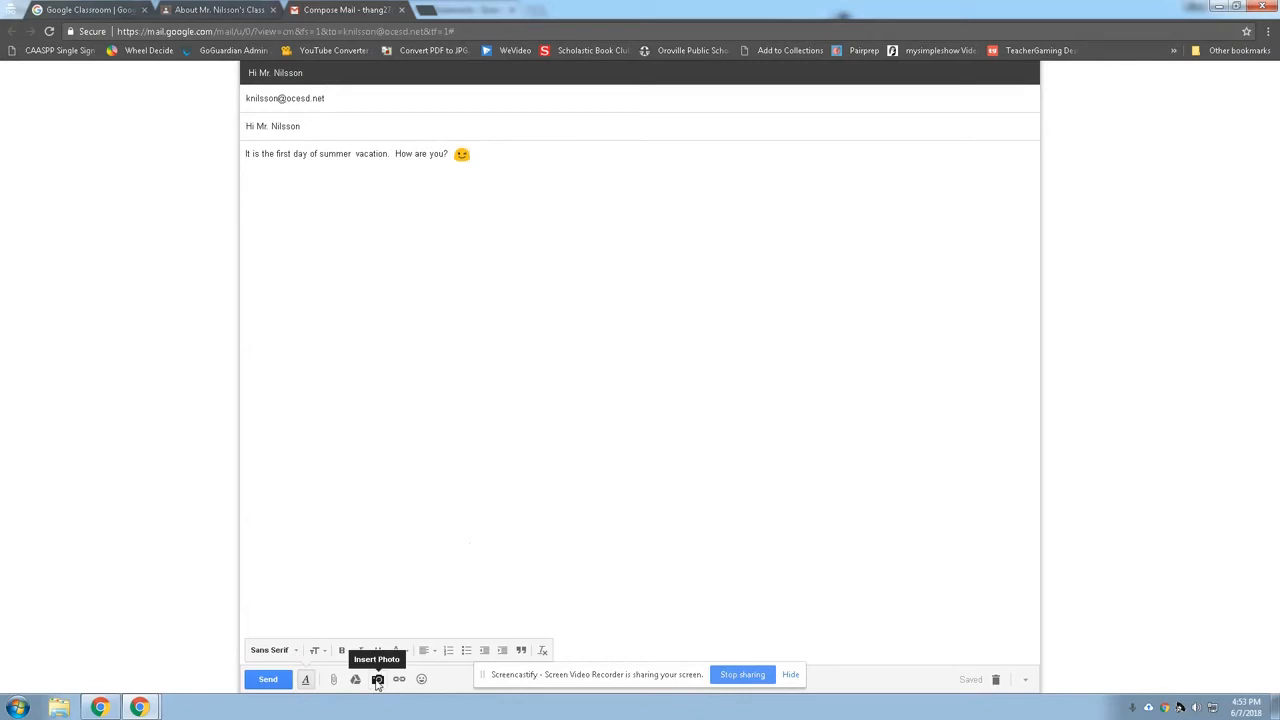
mouse_move(654, 317)
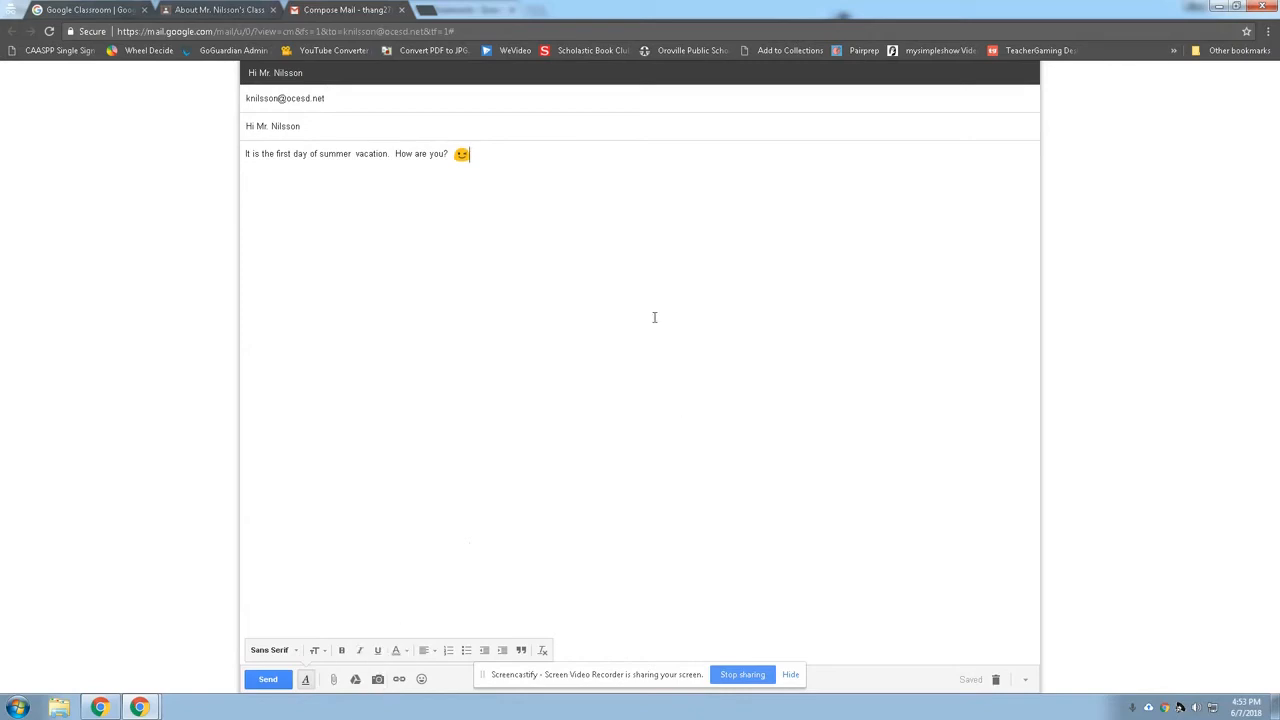
mouse_move(220, 500)
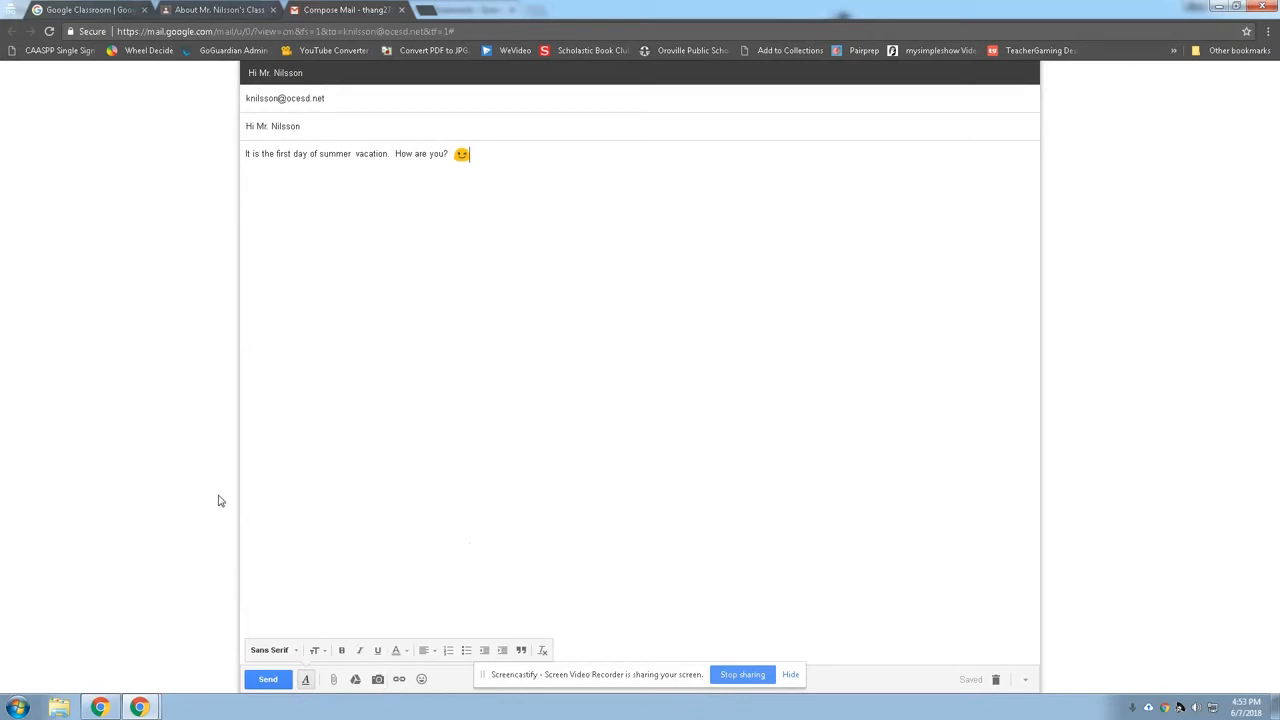
mouse_move(206, 635)
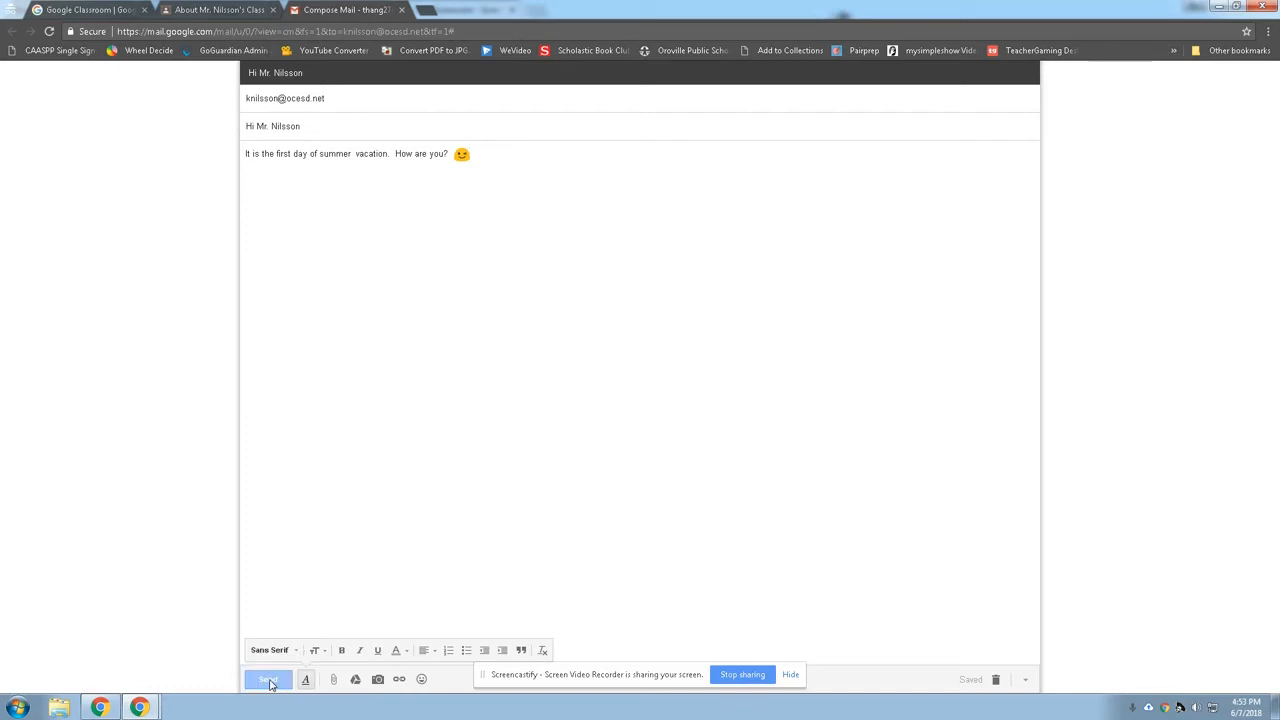
Send the email to Mr. Nilsson and close the mail tab to return to About.
click(267, 680)
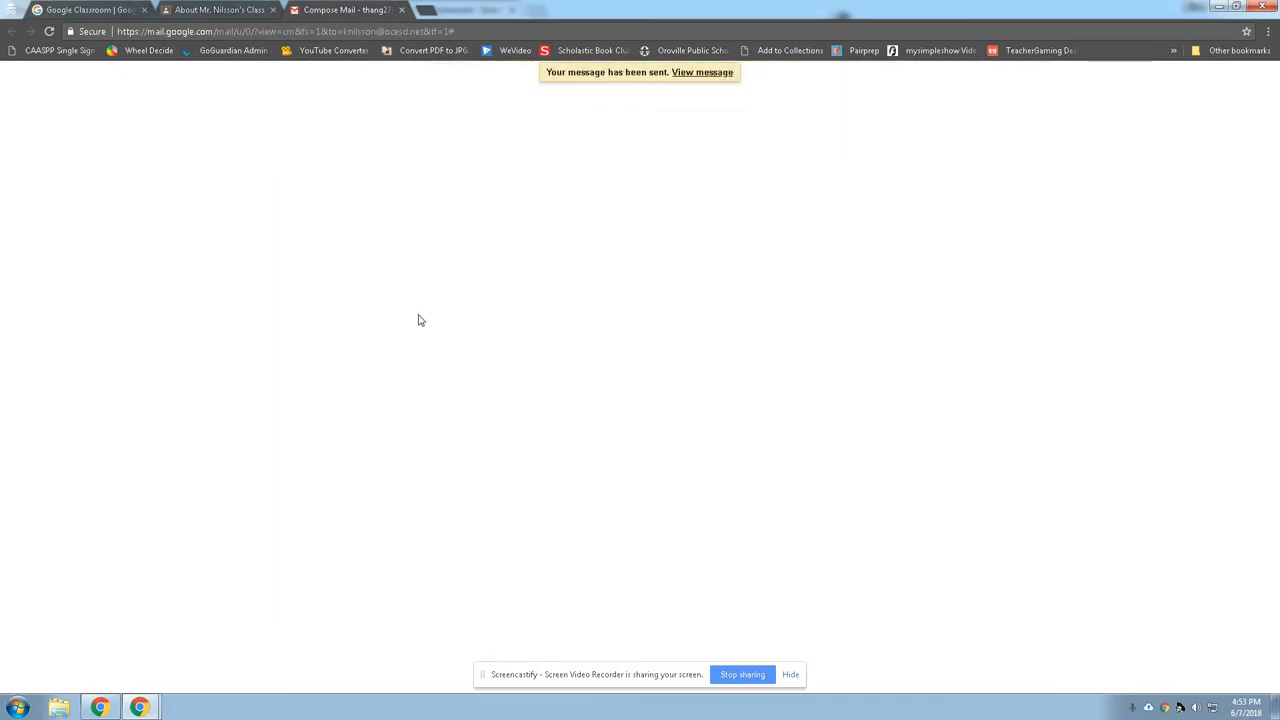
click(220, 9)
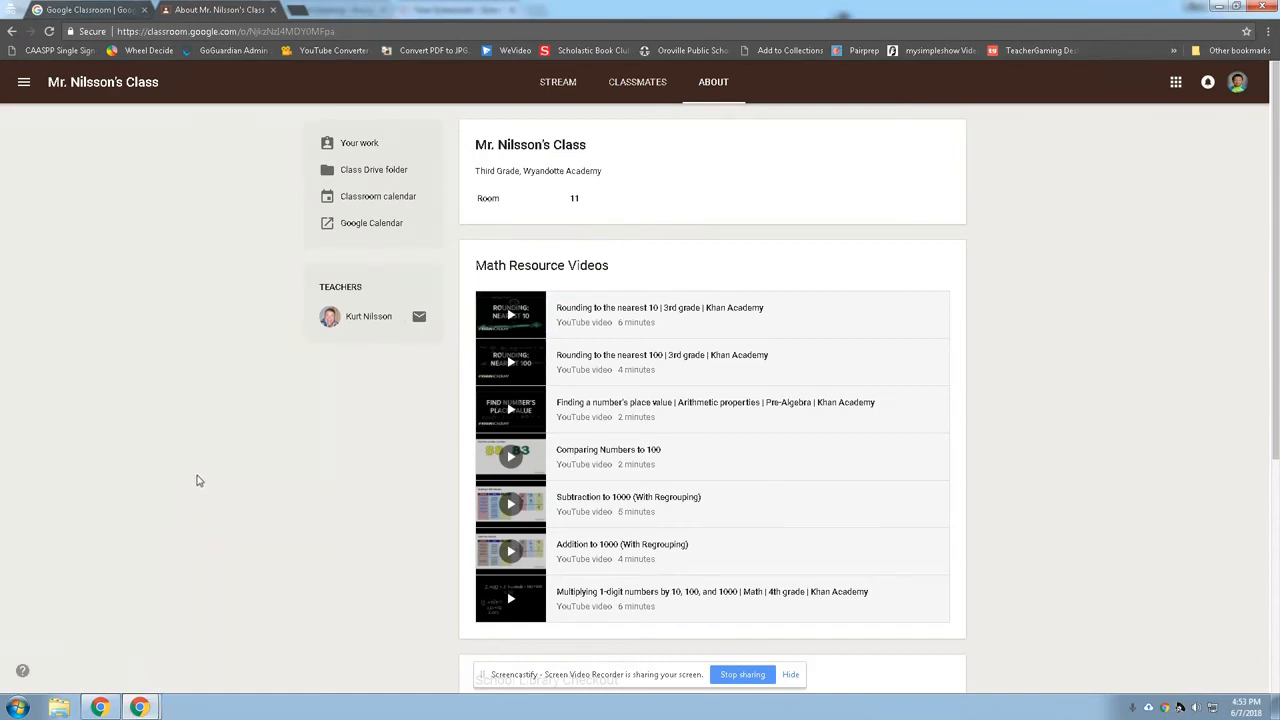
mouse_move(455, 228)
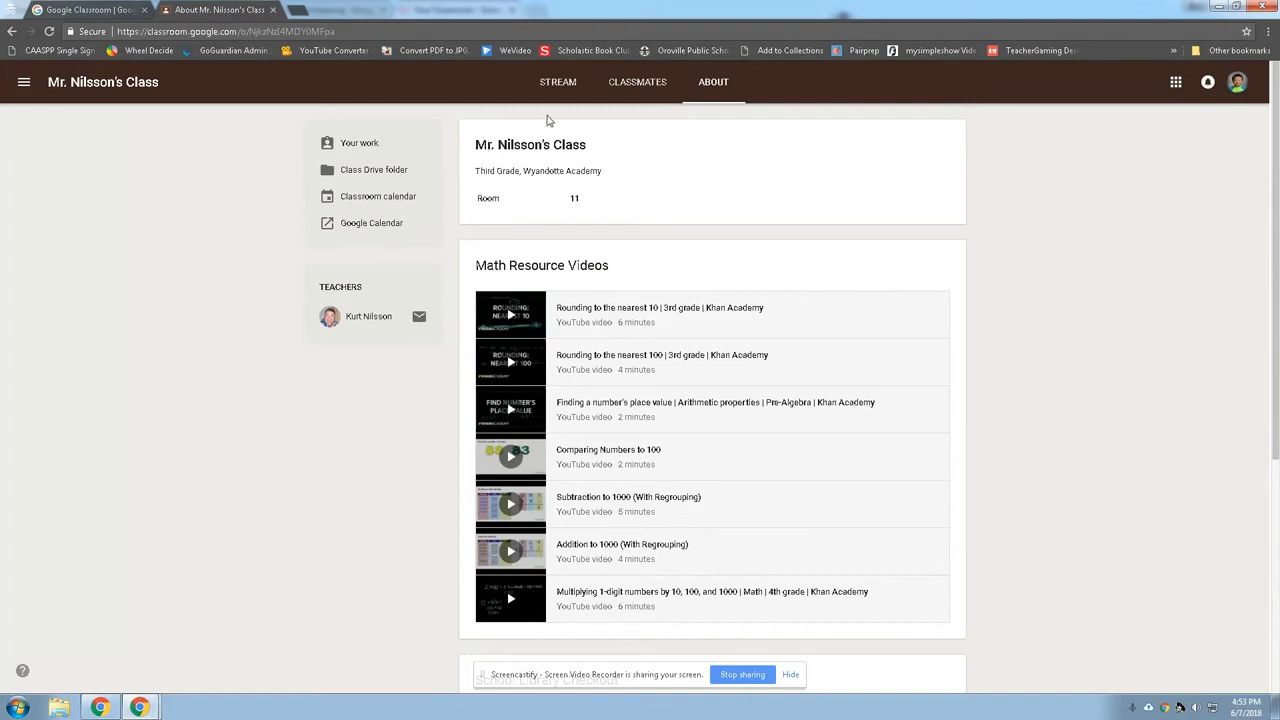
mouse_move(637, 82)
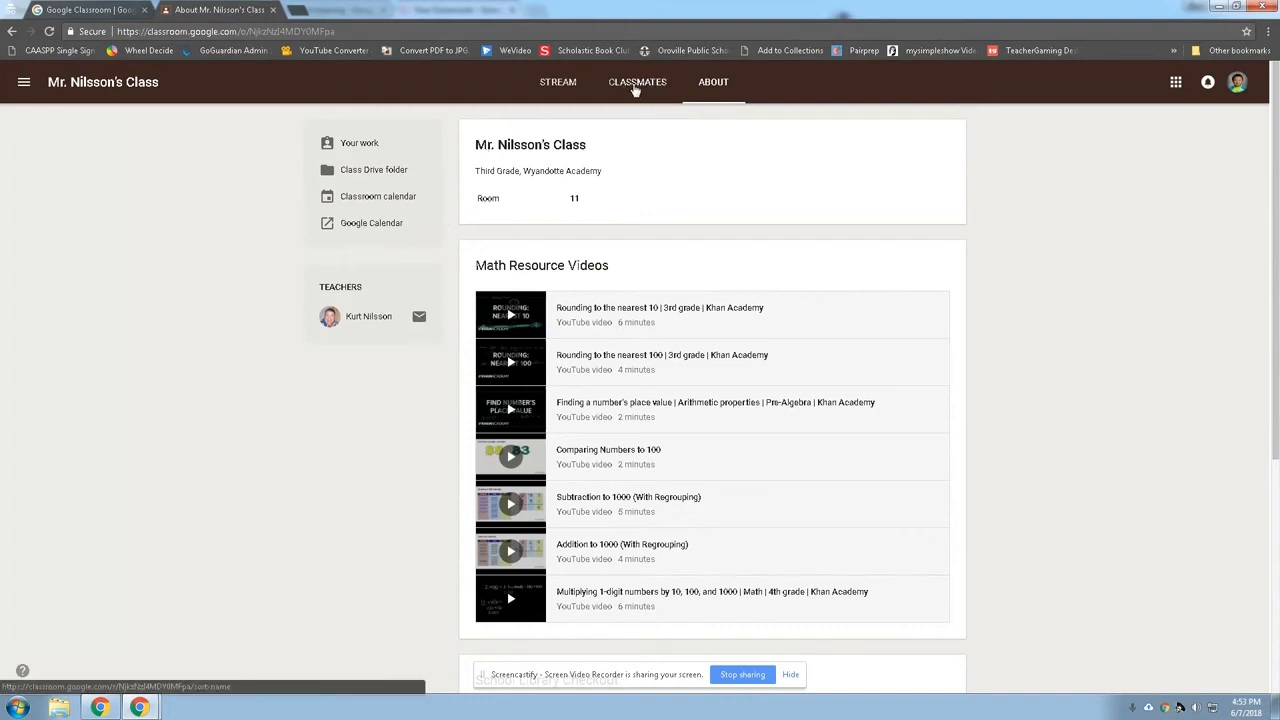
click(637, 82)
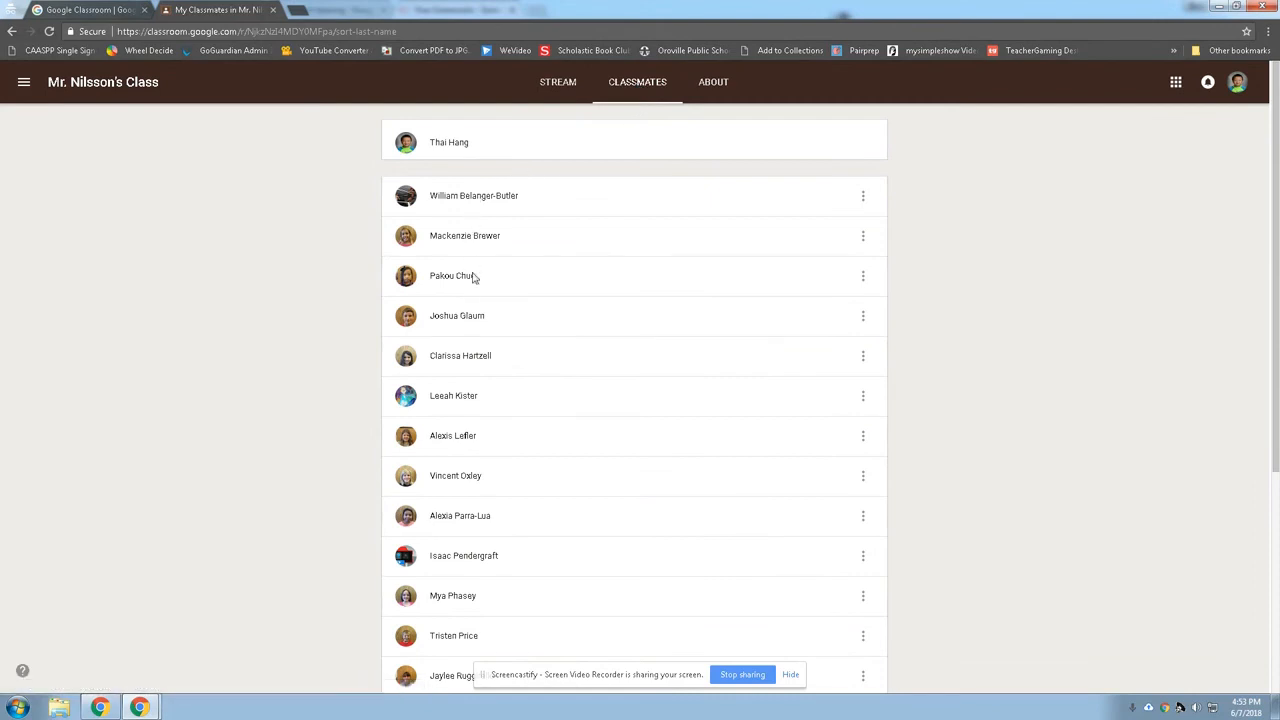
mouse_move(485, 190)
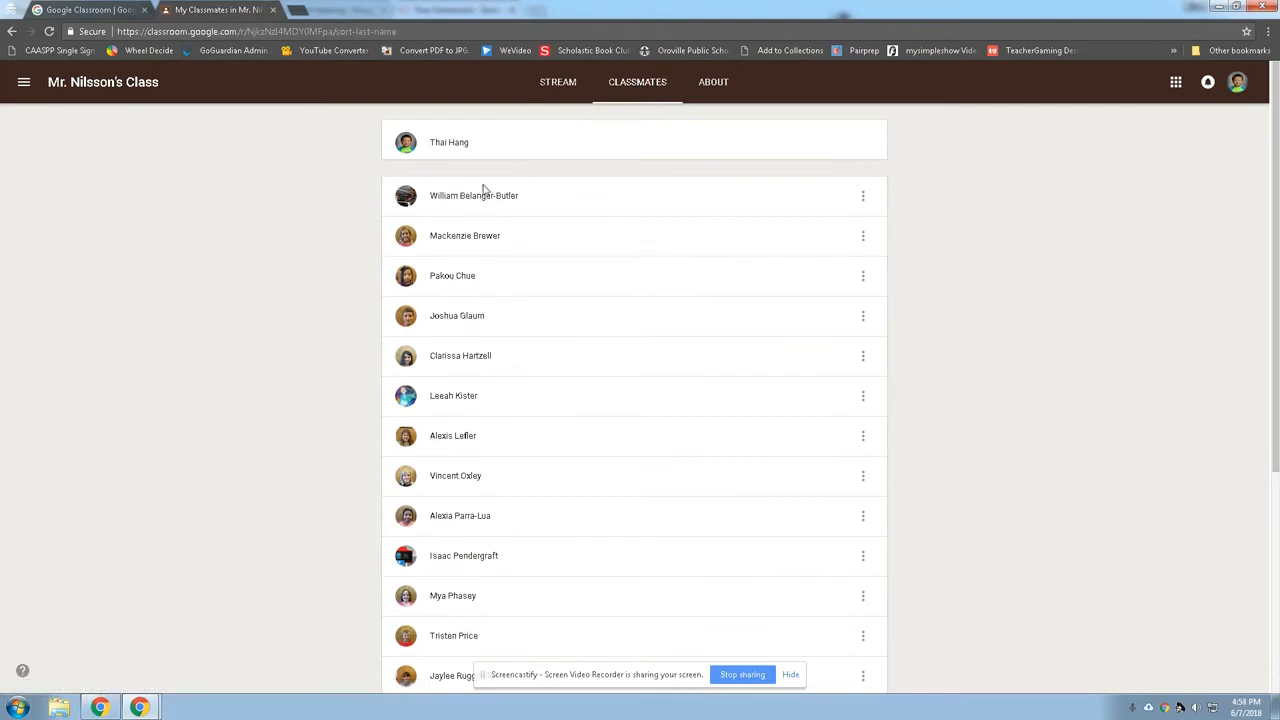
mouse_move(442, 163)
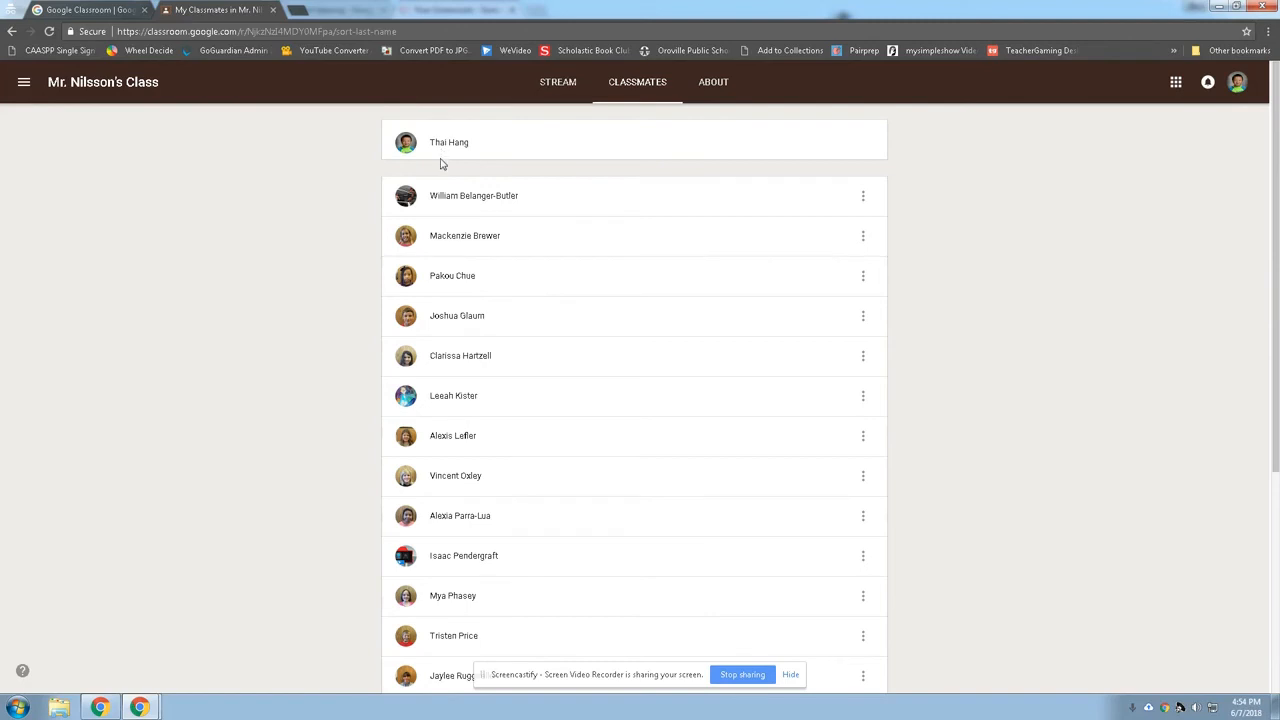
mouse_move(491, 546)
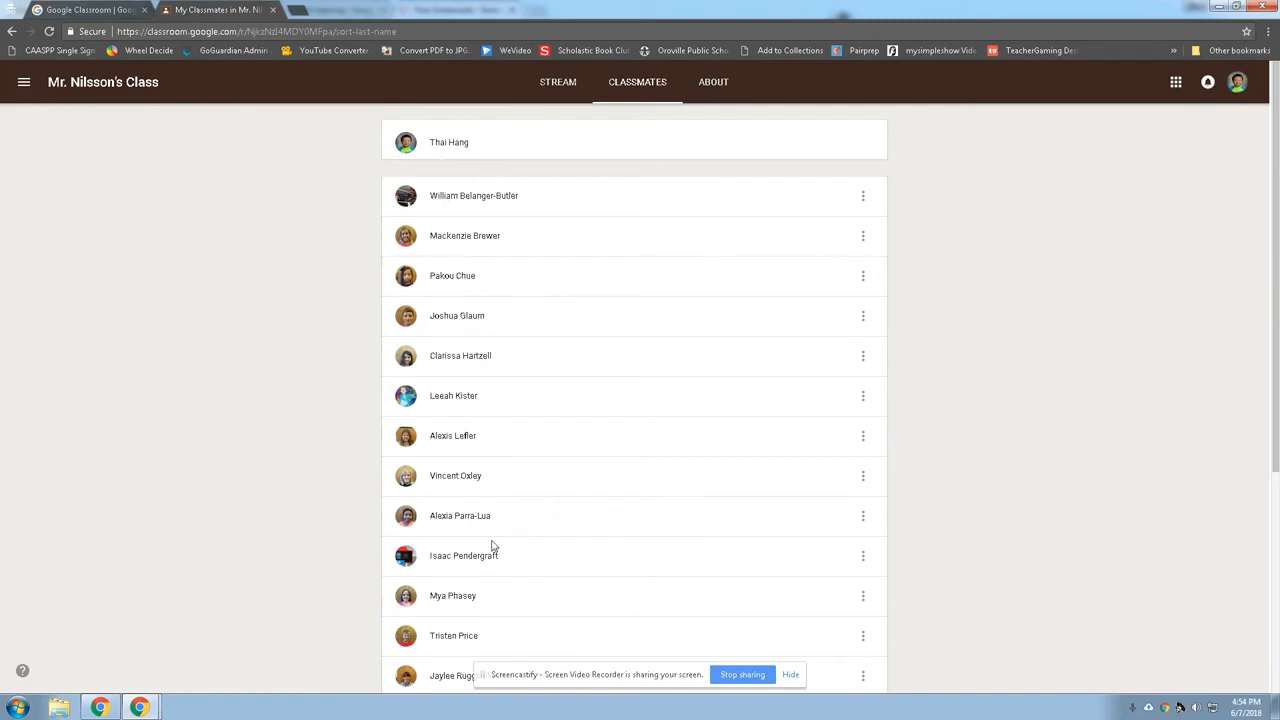
mouse_move(730, 460)
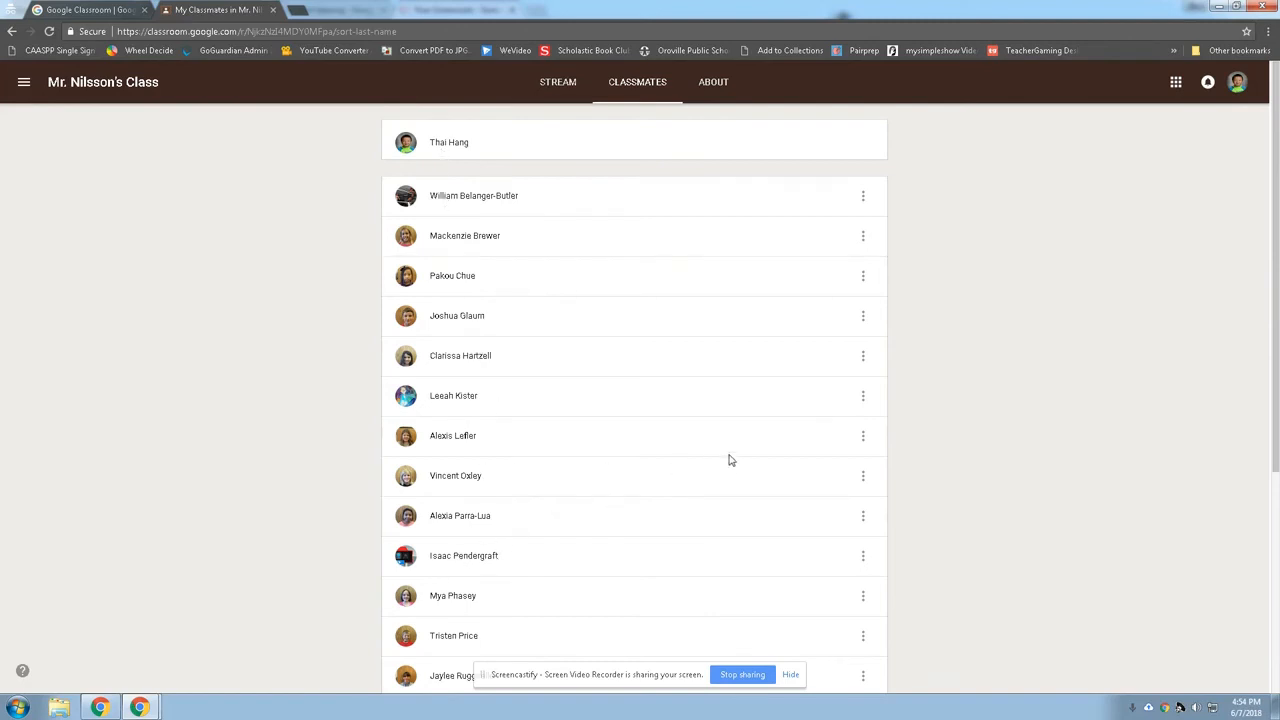
mouse_move(459, 202)
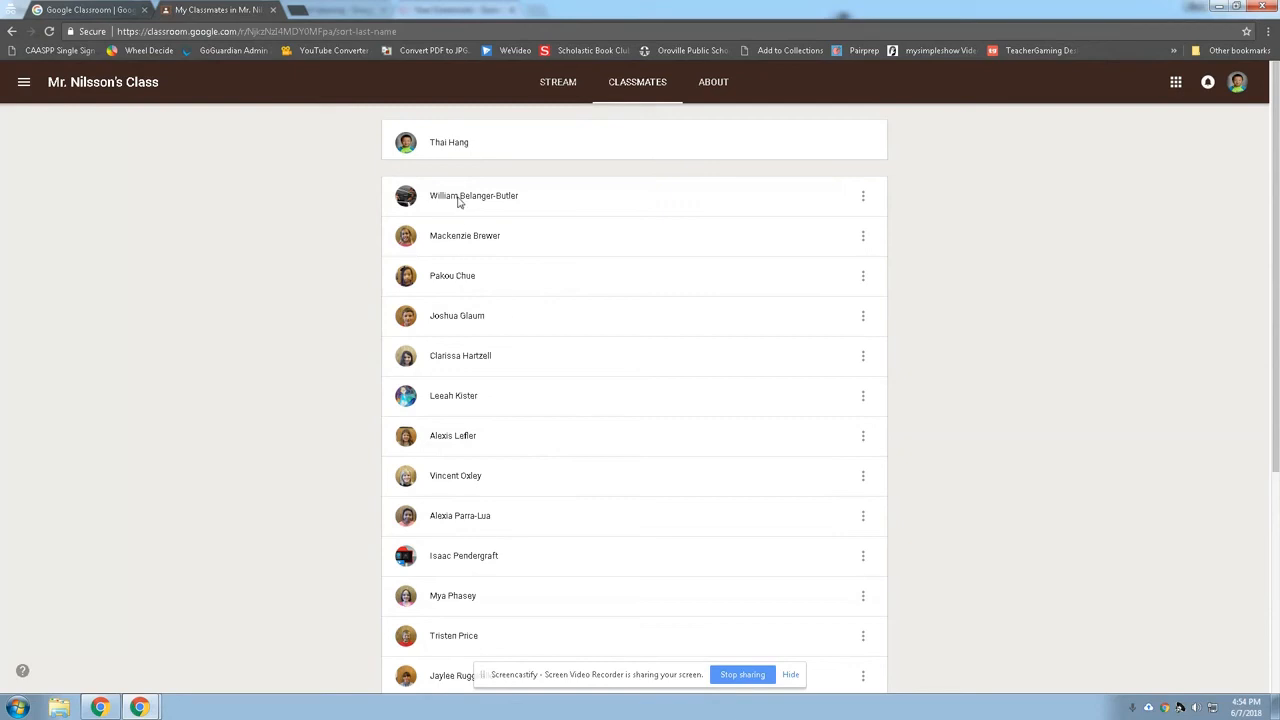
mouse_move(778, 202)
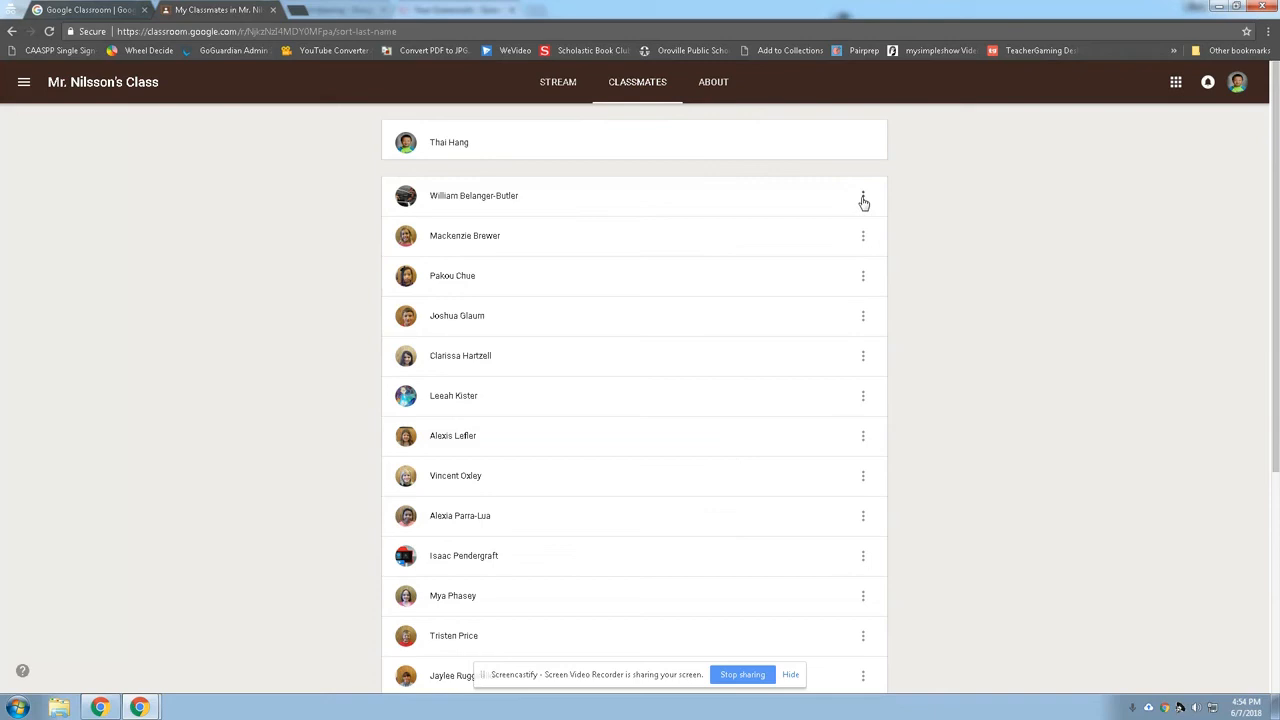
click(862, 195)
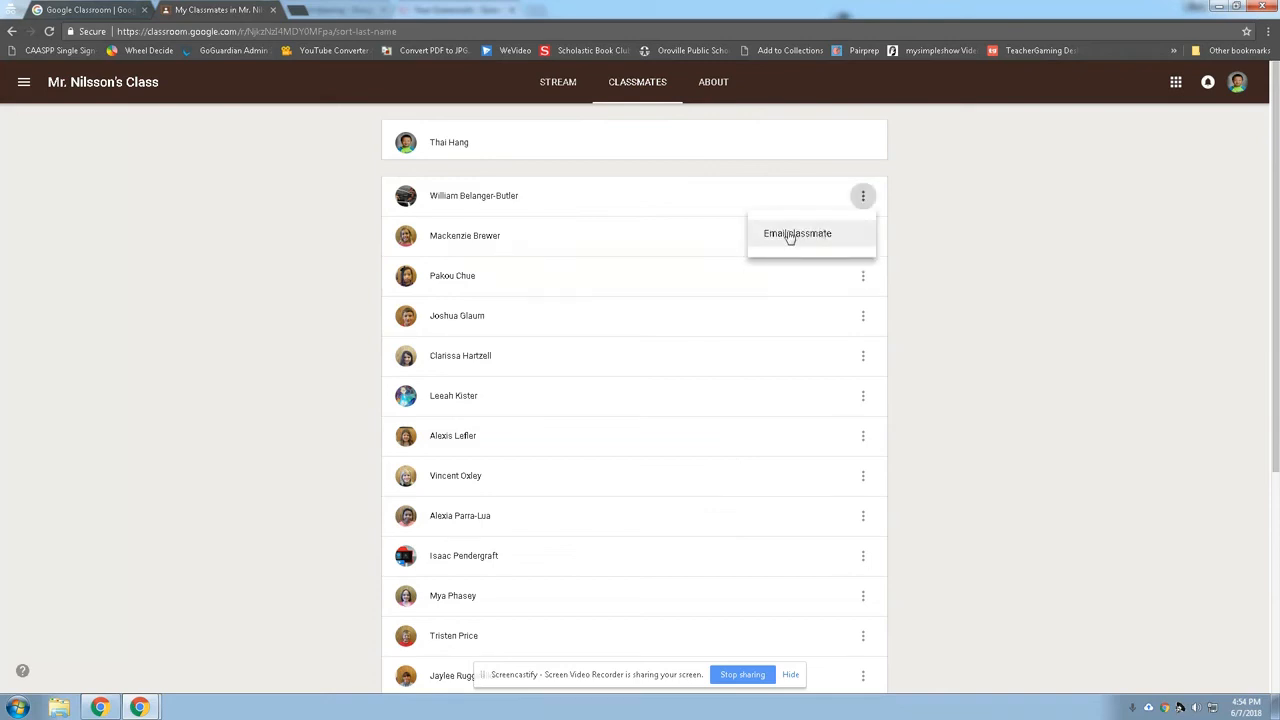
click(797, 233)
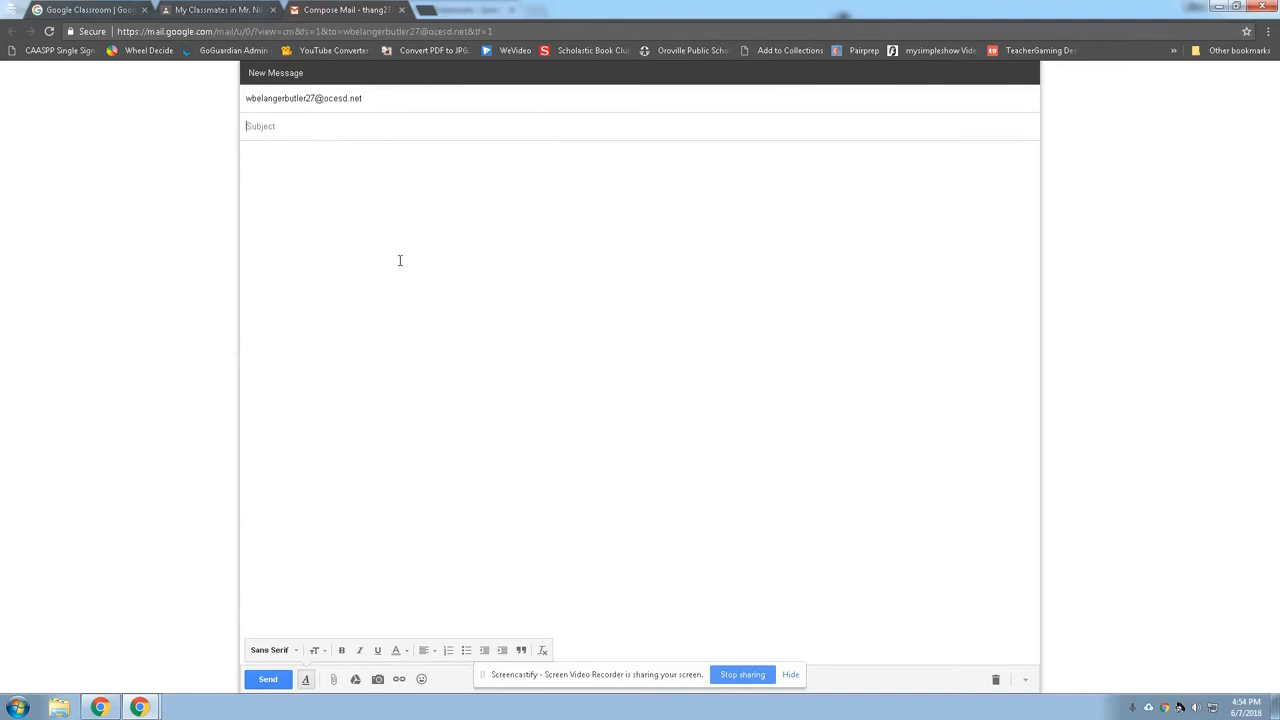
mouse_move(750, 582)
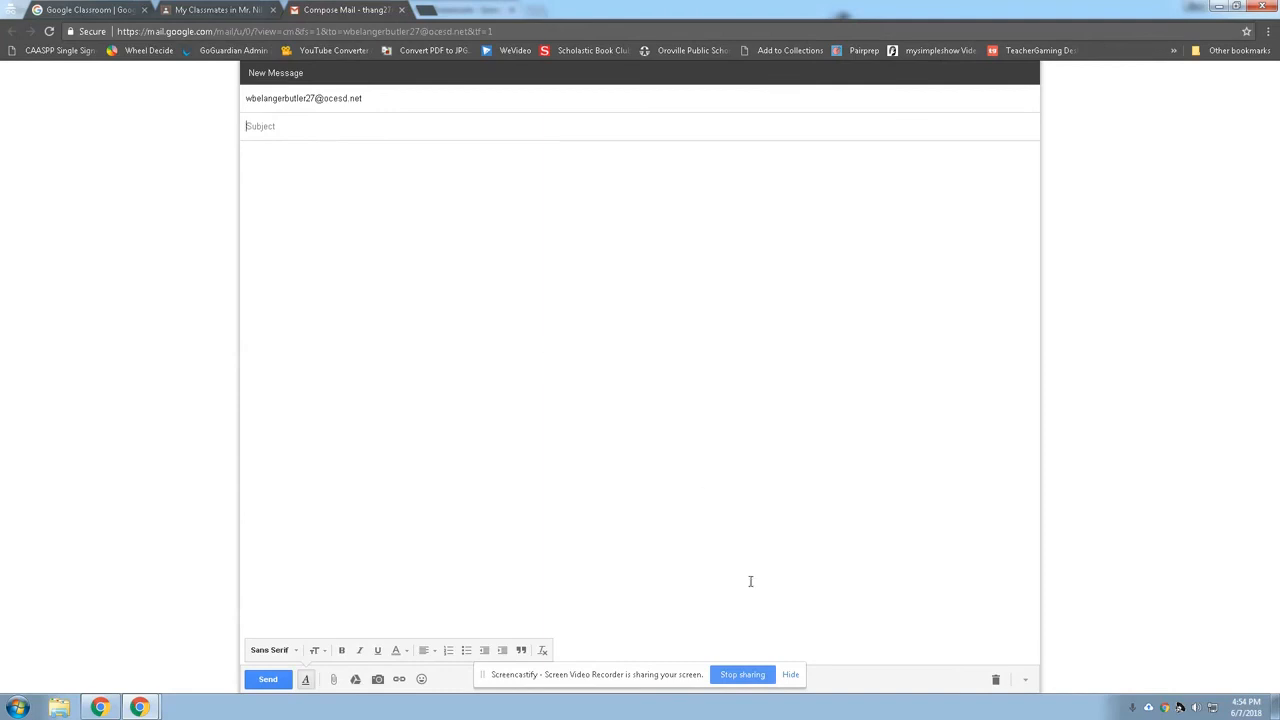